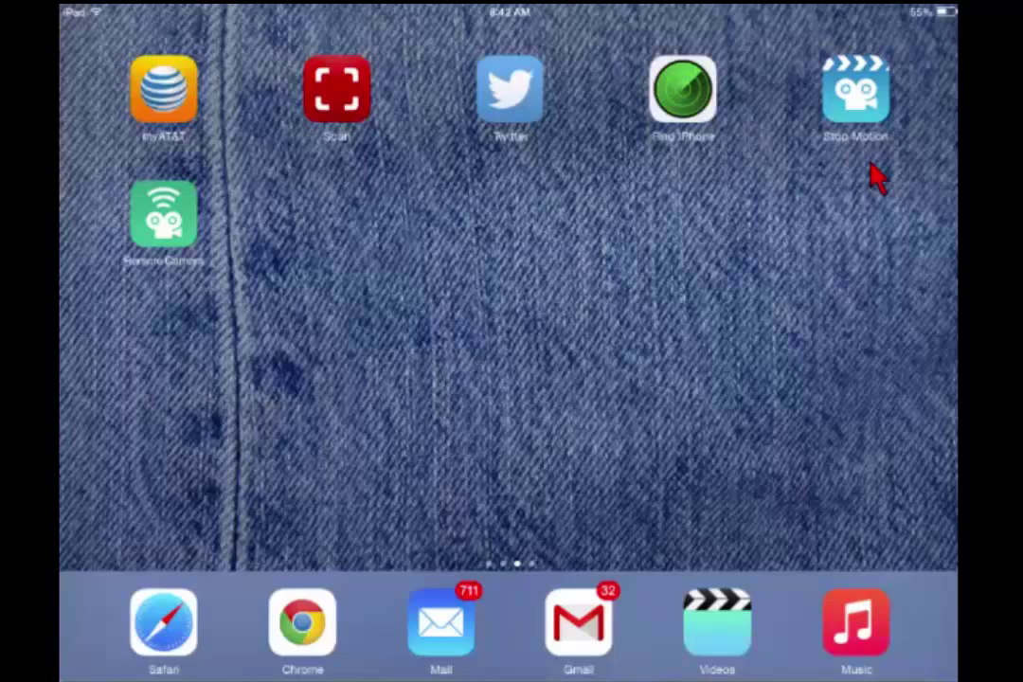
mouse_move(894, 114)
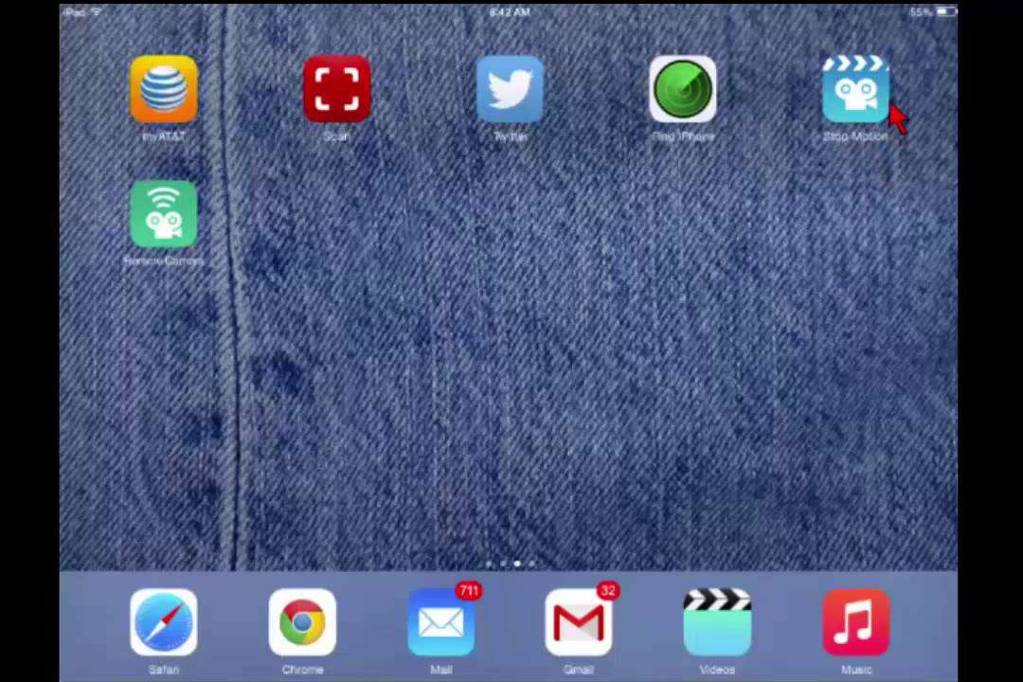
Launch Stop Motion Studio from the home screen.
left_click(856, 91)
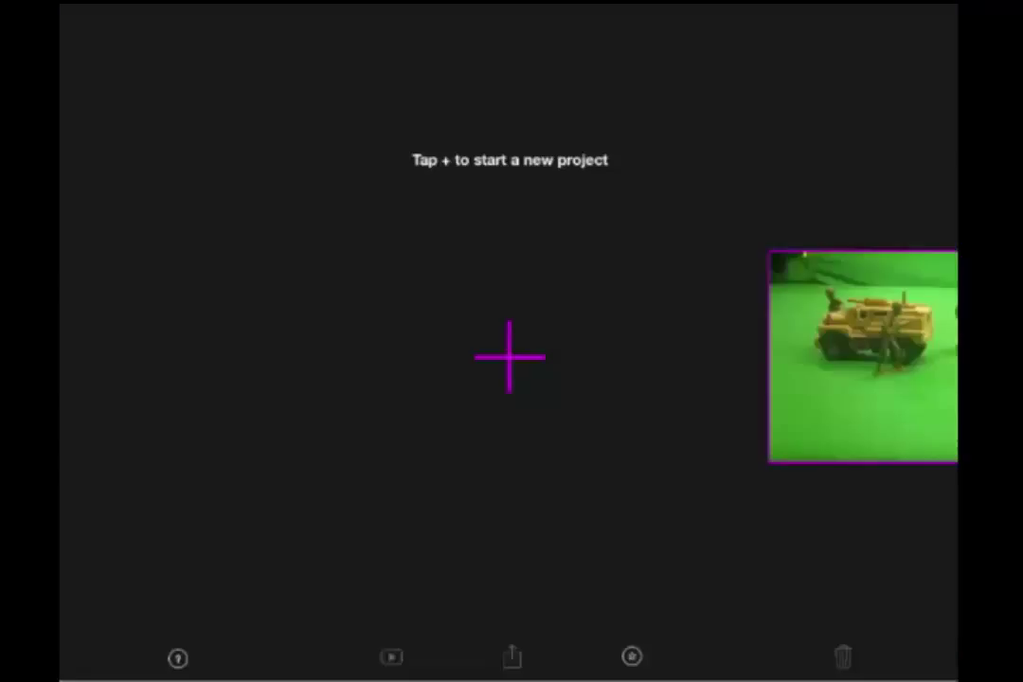
mouse_move(672, 435)
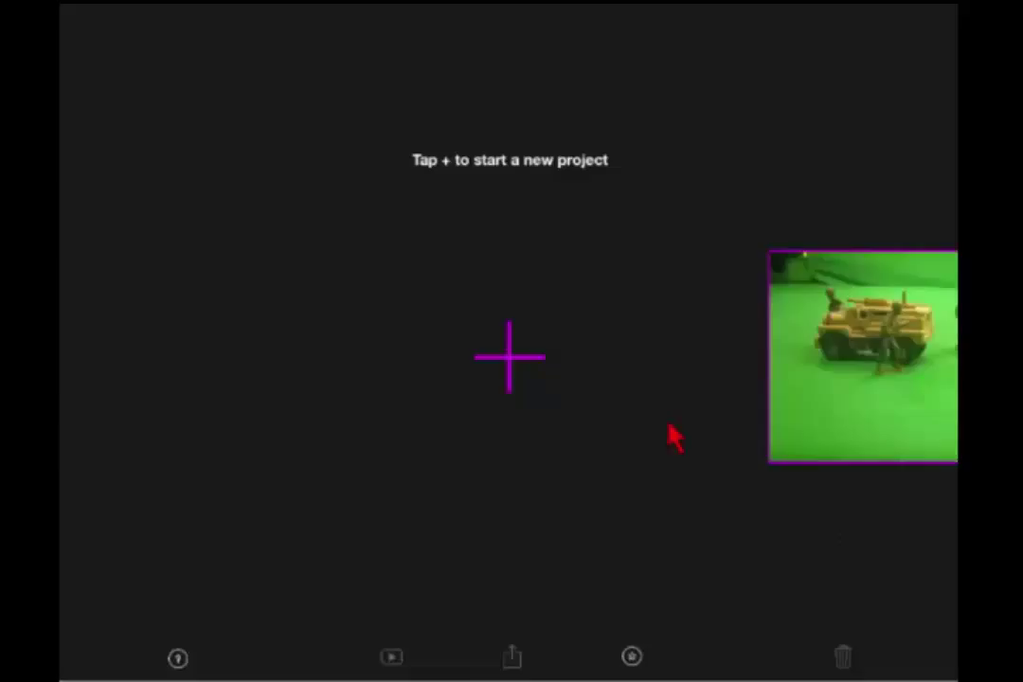
mouse_move(534, 413)
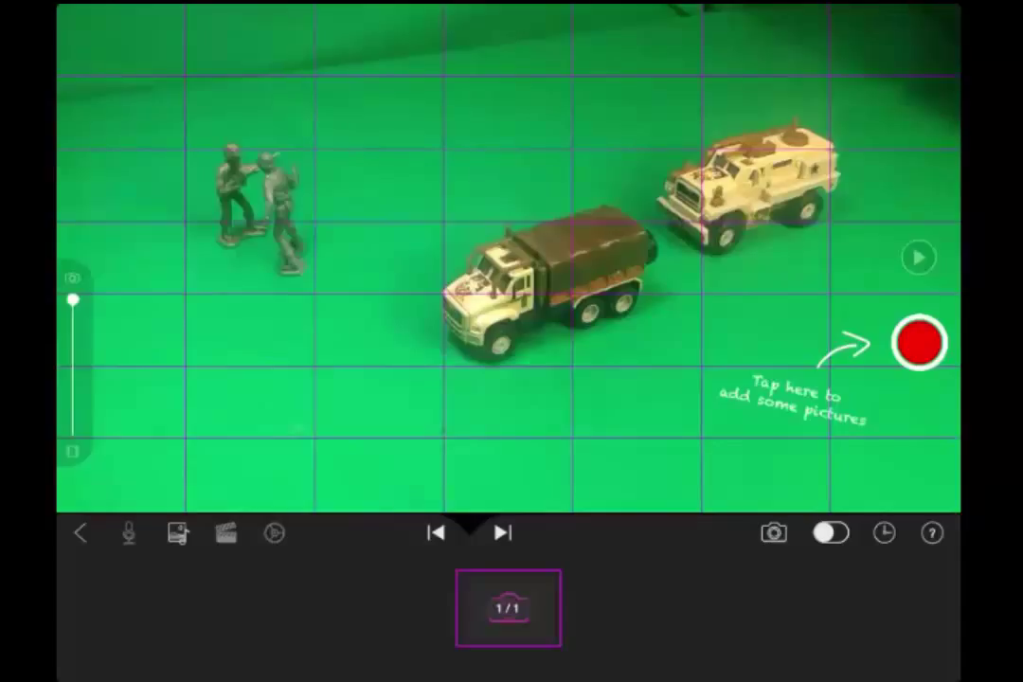
Start a new project and capture frames of the trucks, moving them slightly between shots.
left_click(507, 606)
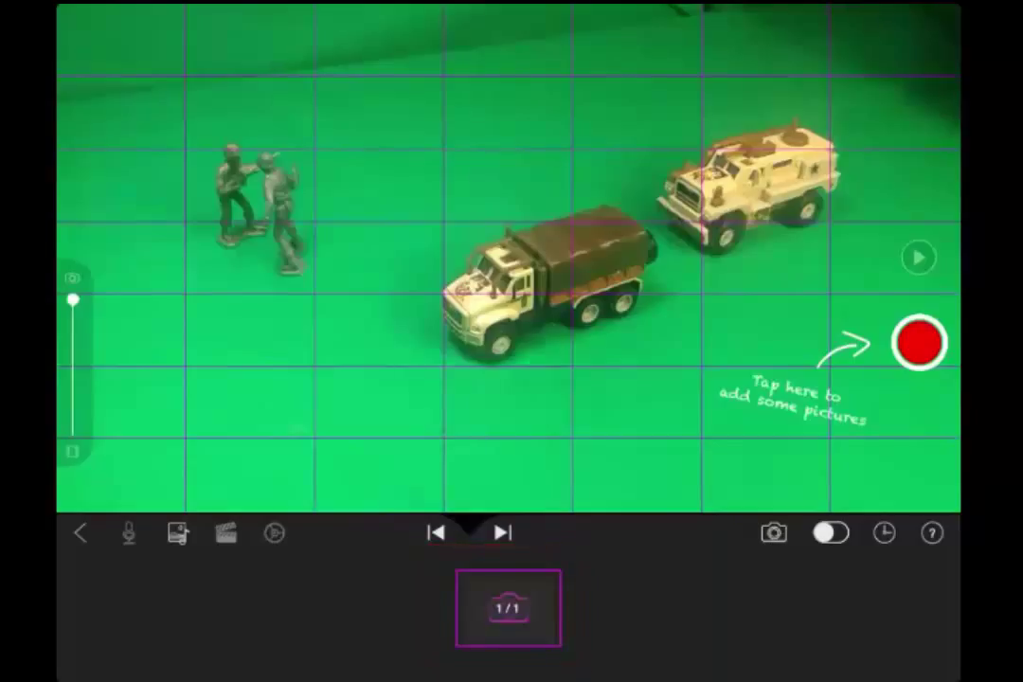
left_click(916, 341)
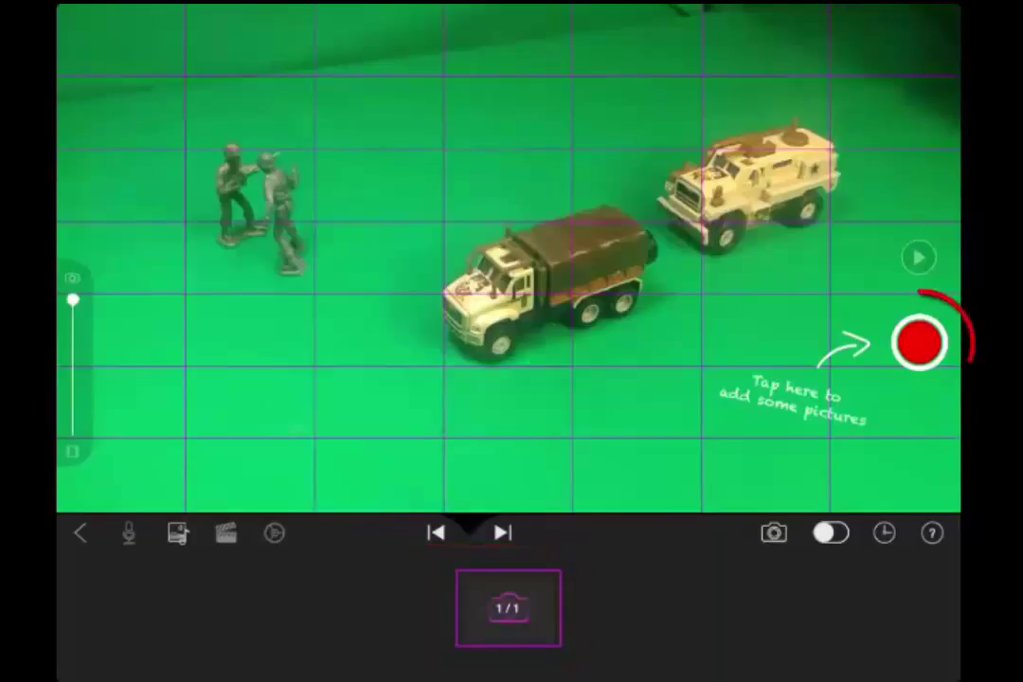
left_click(921, 343)
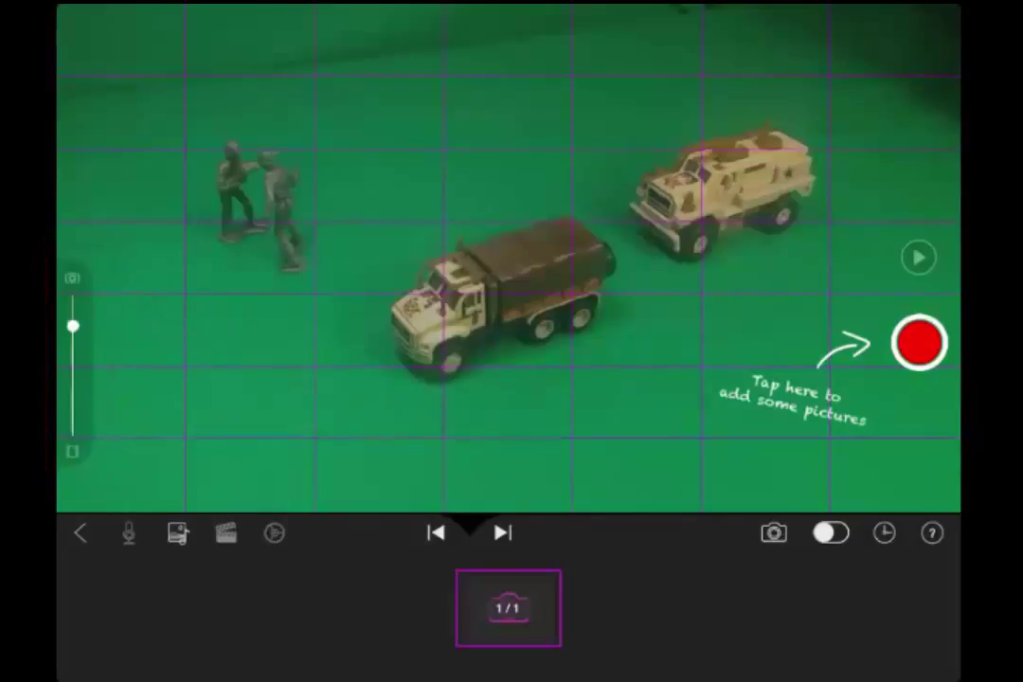
left_click(916, 341)
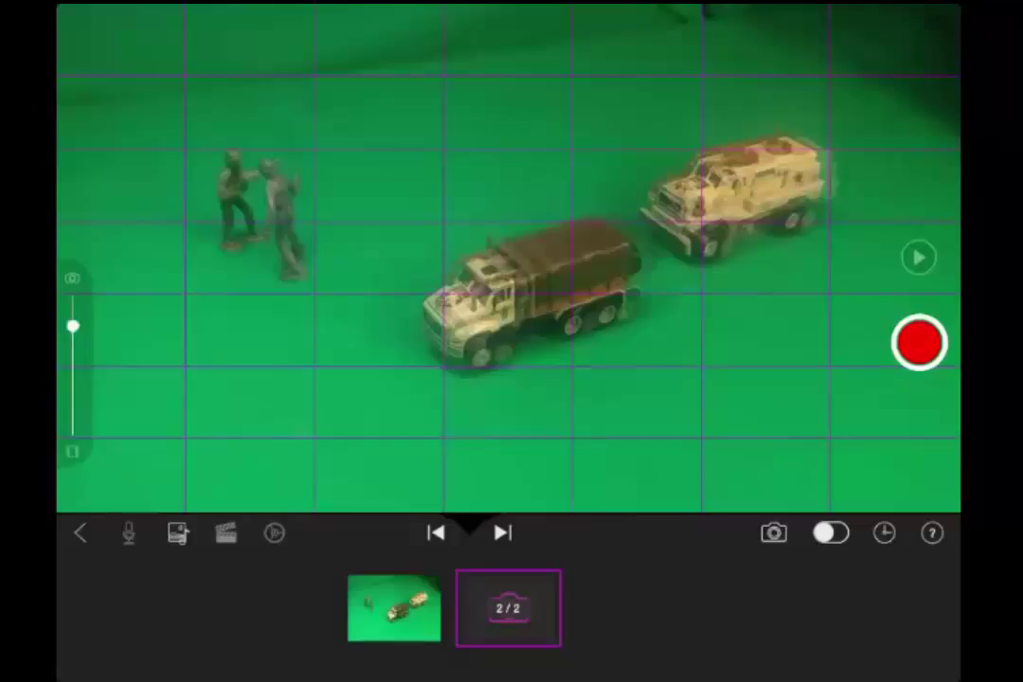
left_click(916, 341)
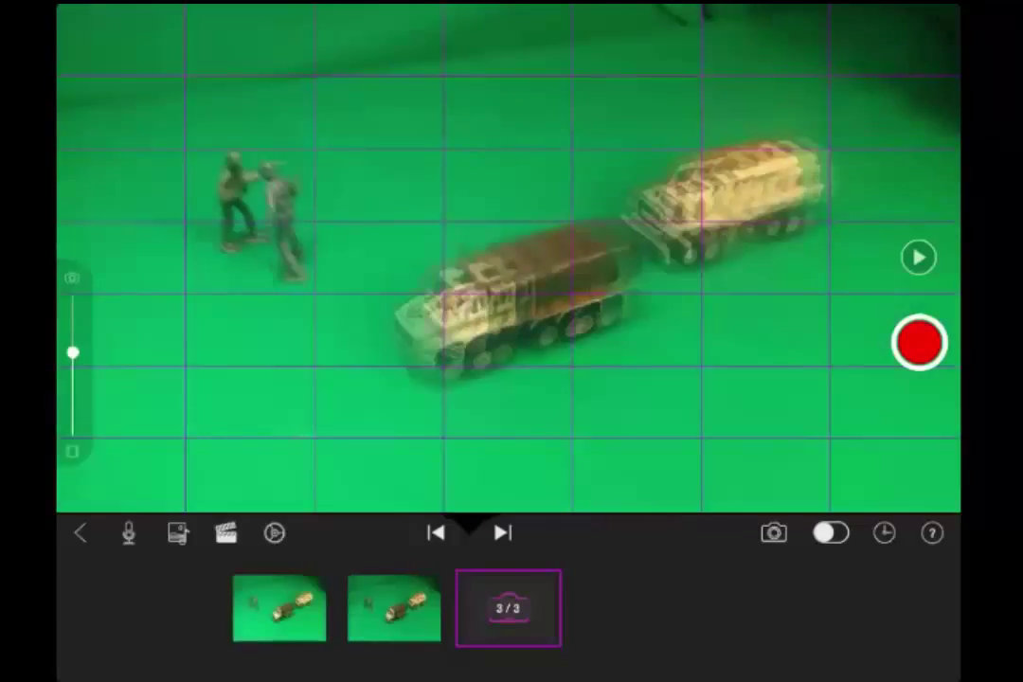
left_click(917, 341)
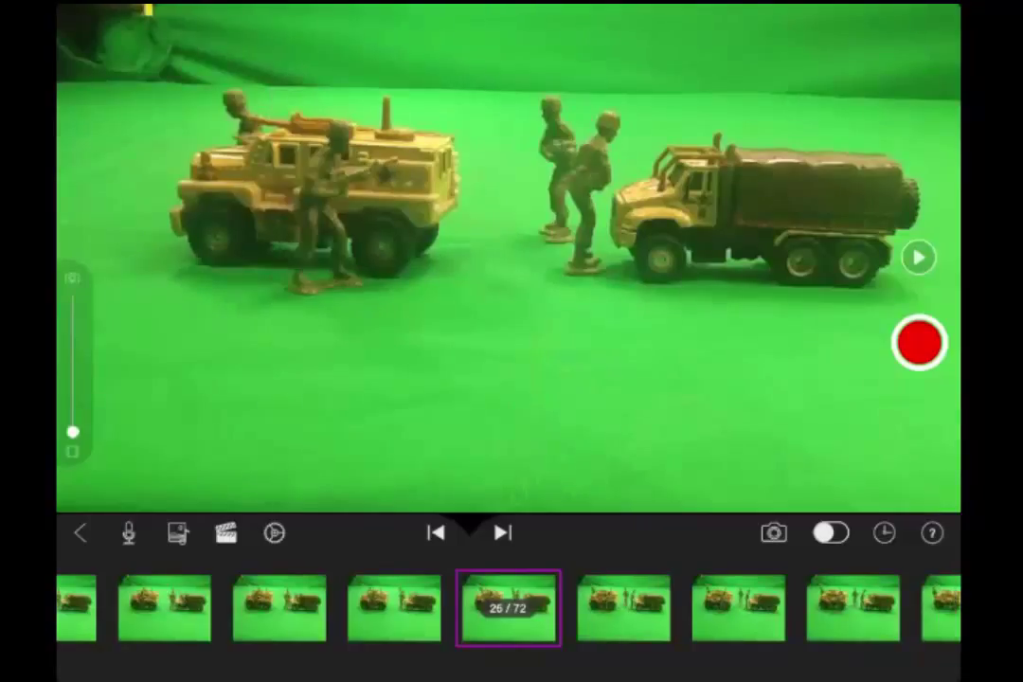
Bring up the Capture/Hold/Copy/Delete options for the current frame.
left_click(500, 530)
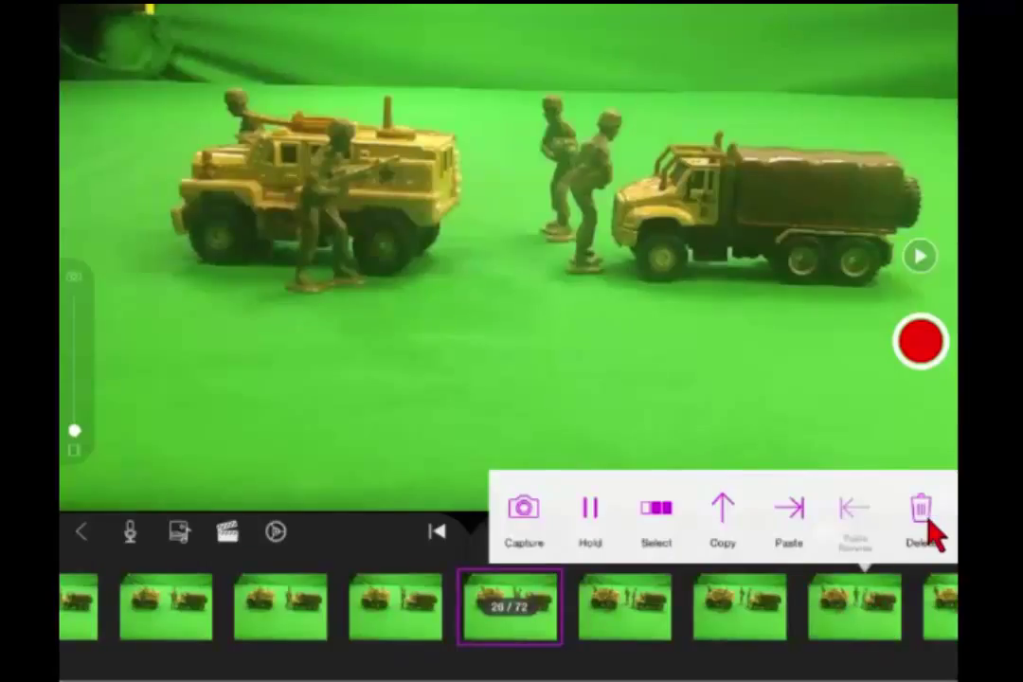
mouse_move(880, 644)
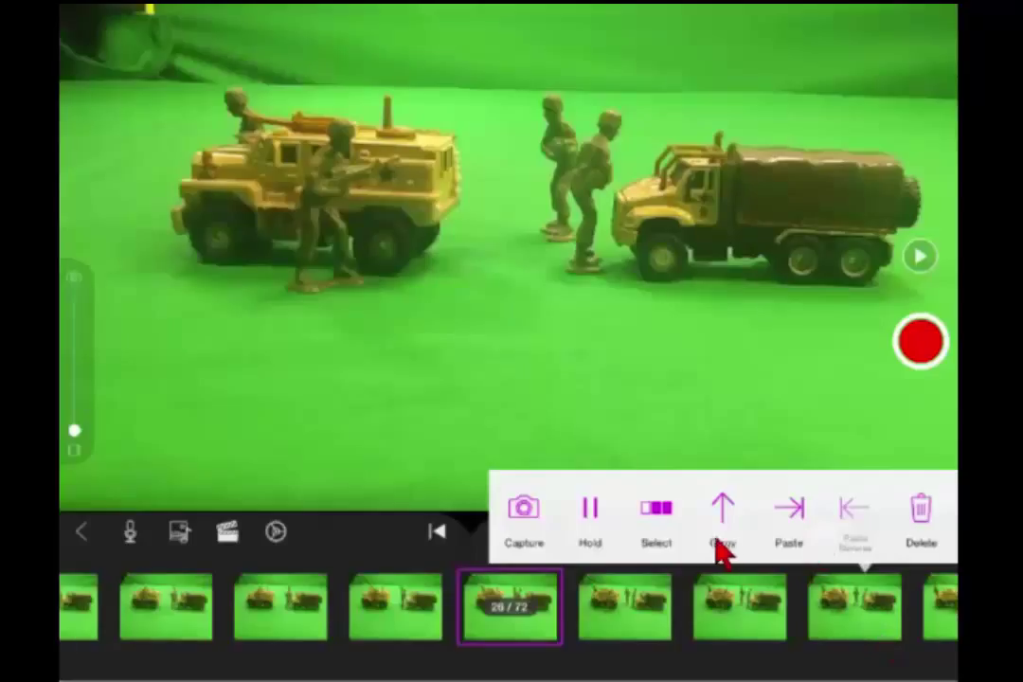
mouse_move(663, 559)
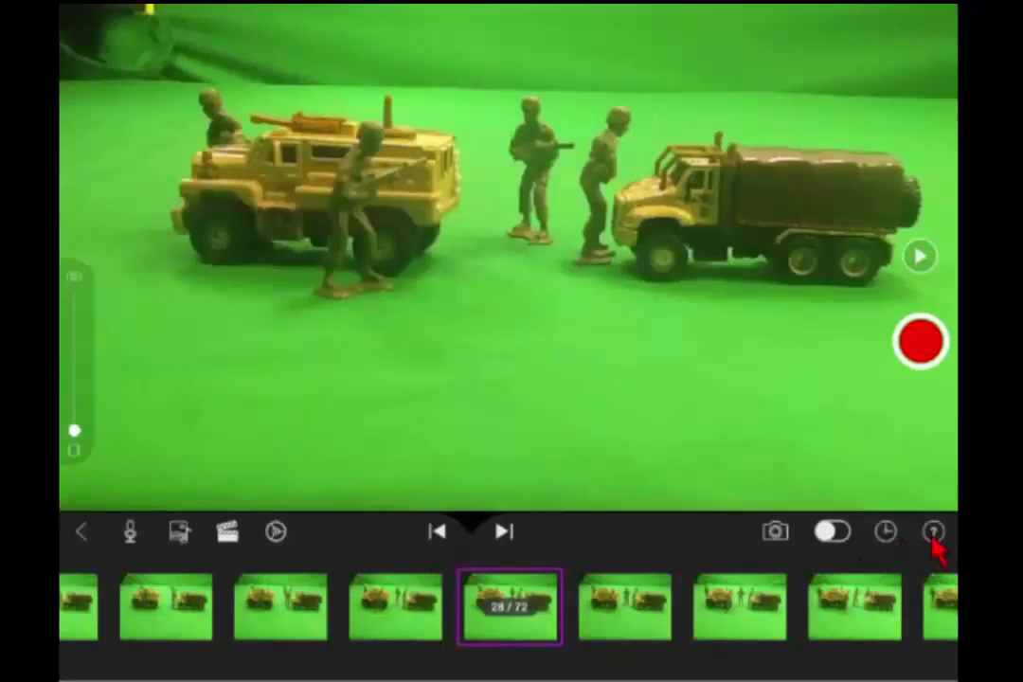
Show the help overlay labelling each editor control.
left_click(934, 530)
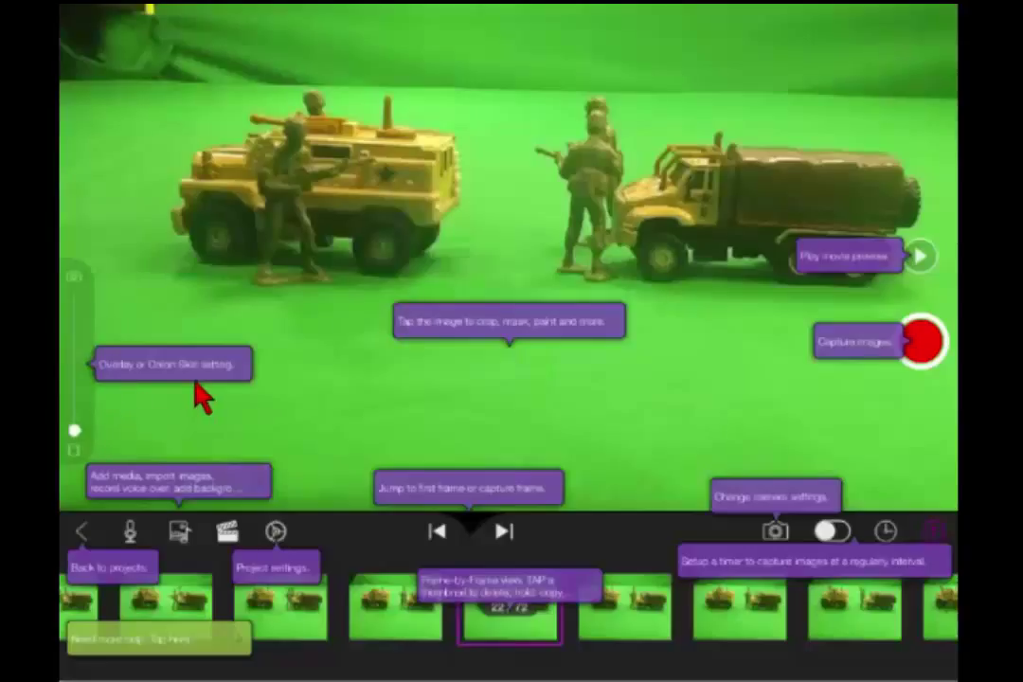
mouse_move(445, 364)
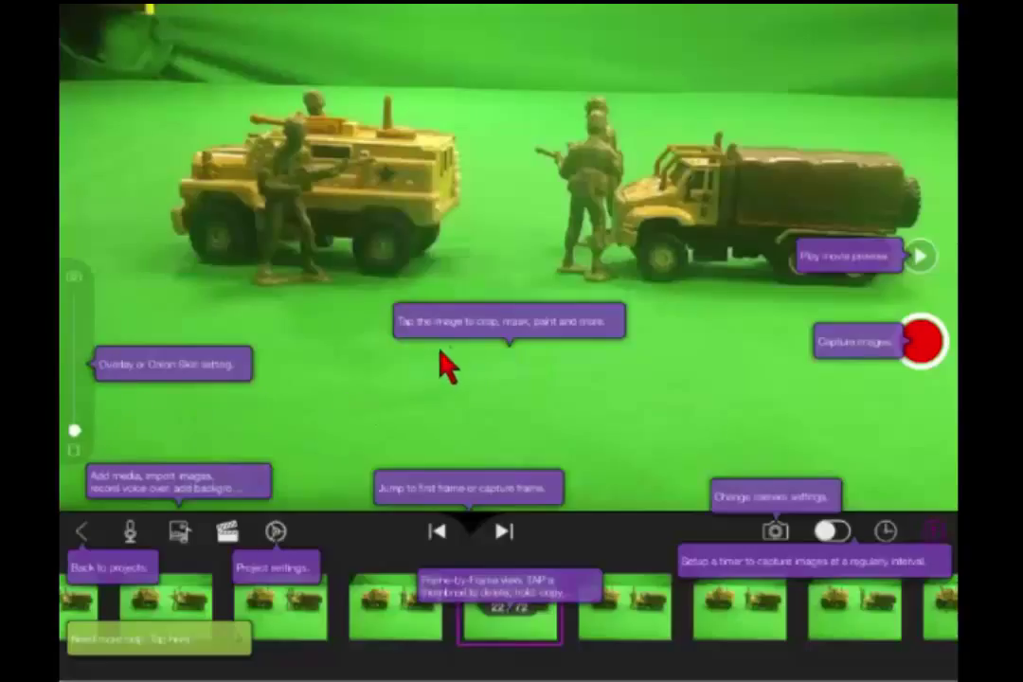
mouse_move(568, 350)
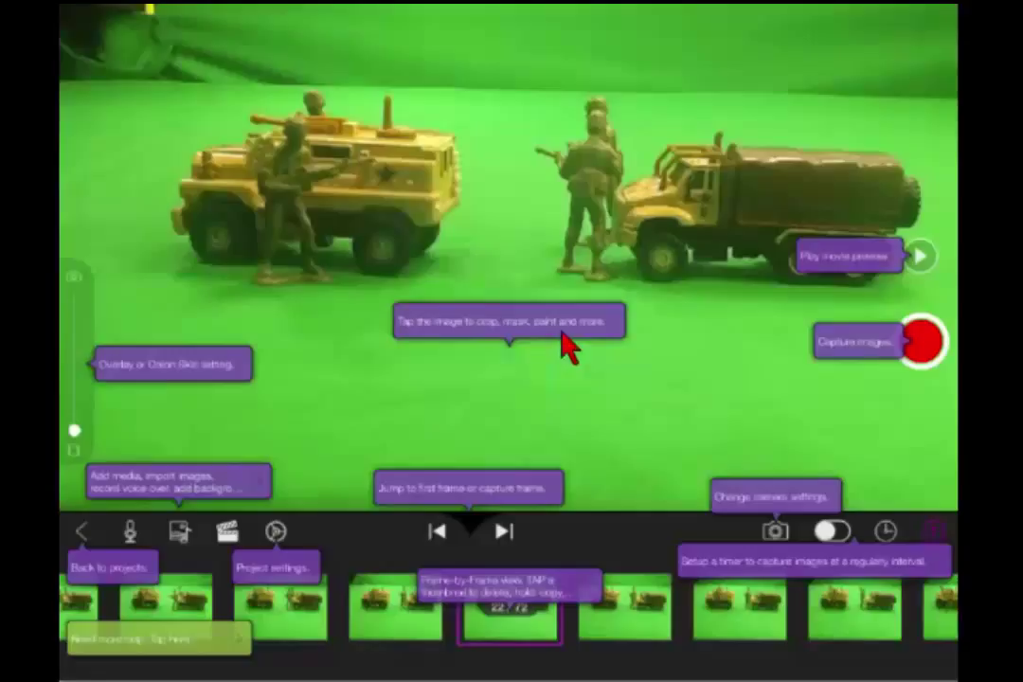
mouse_move(600, 369)
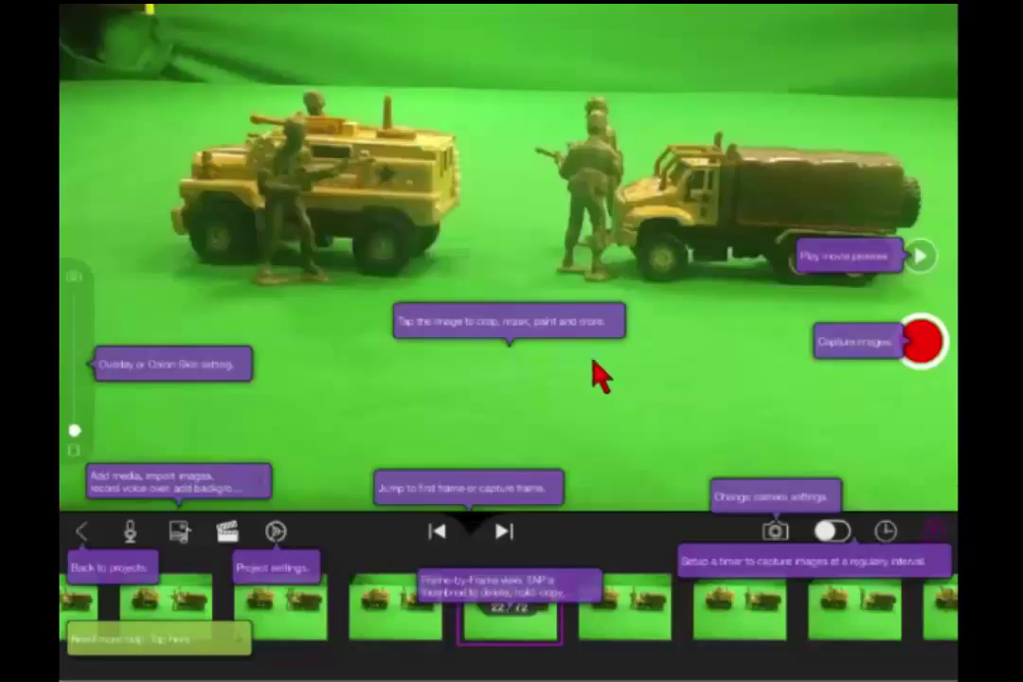
mouse_move(925, 280)
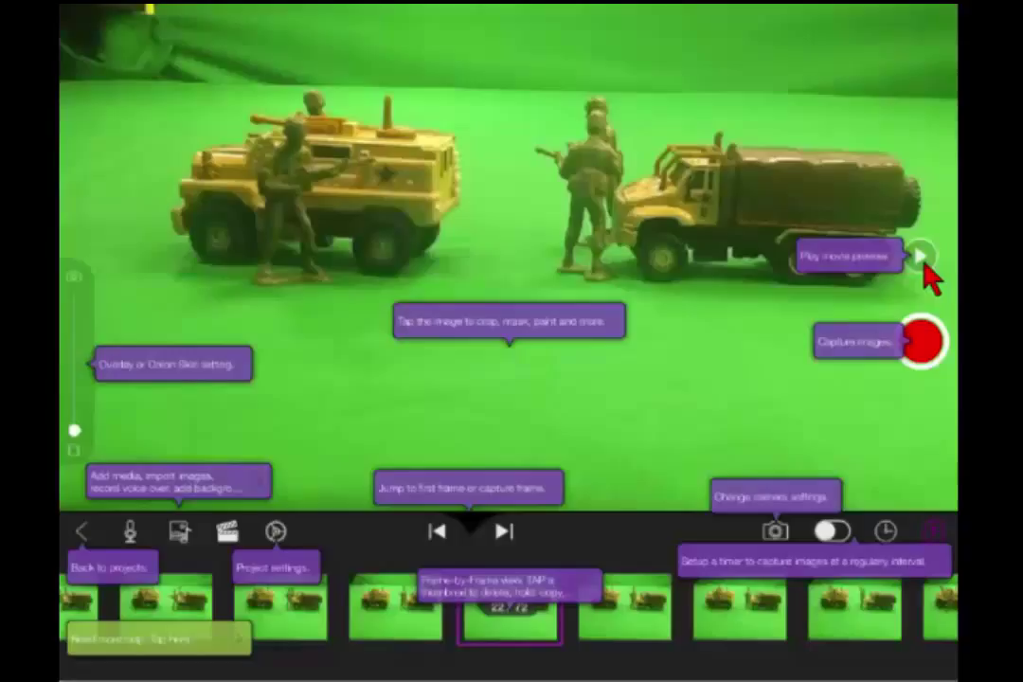
mouse_move(640, 445)
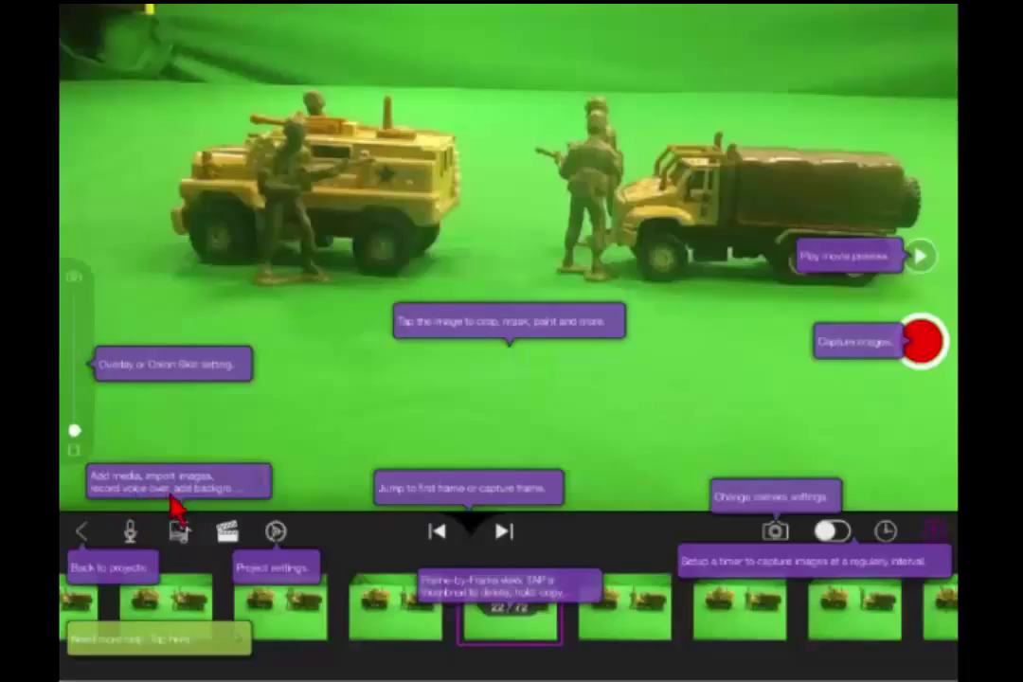
mouse_move(179, 564)
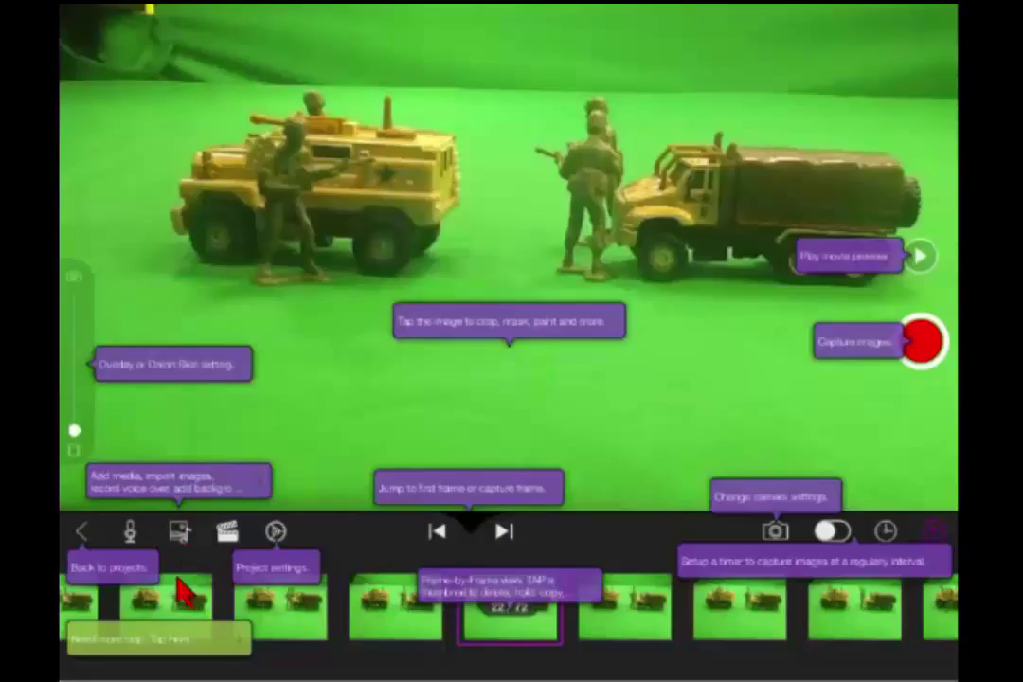
mouse_move(293, 583)
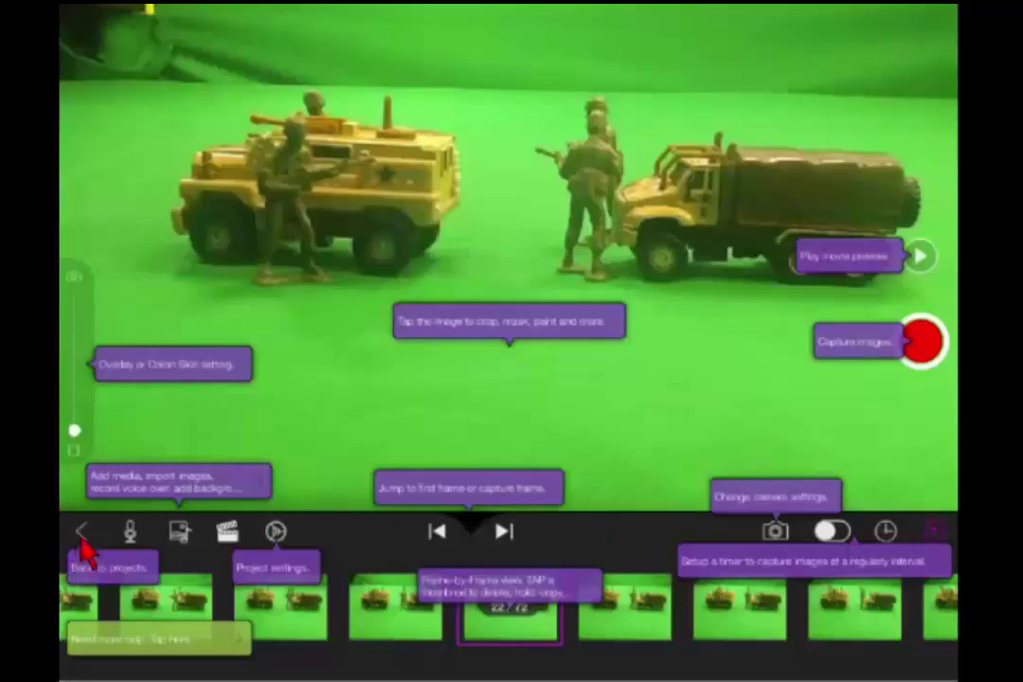
left_click(274, 531)
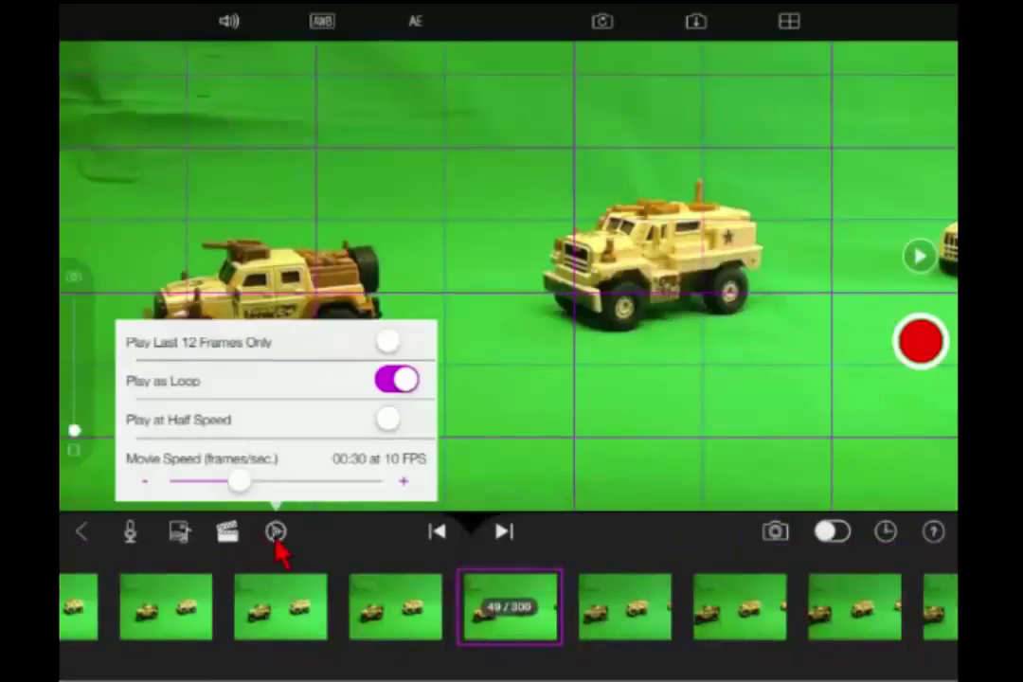
mouse_move(265, 421)
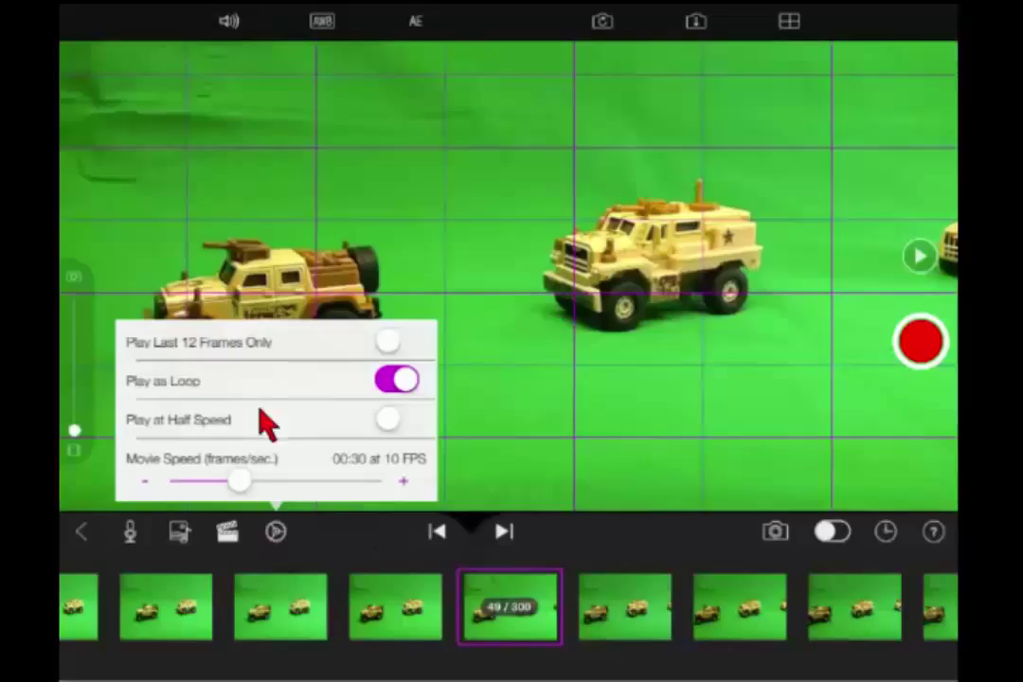
mouse_move(245, 375)
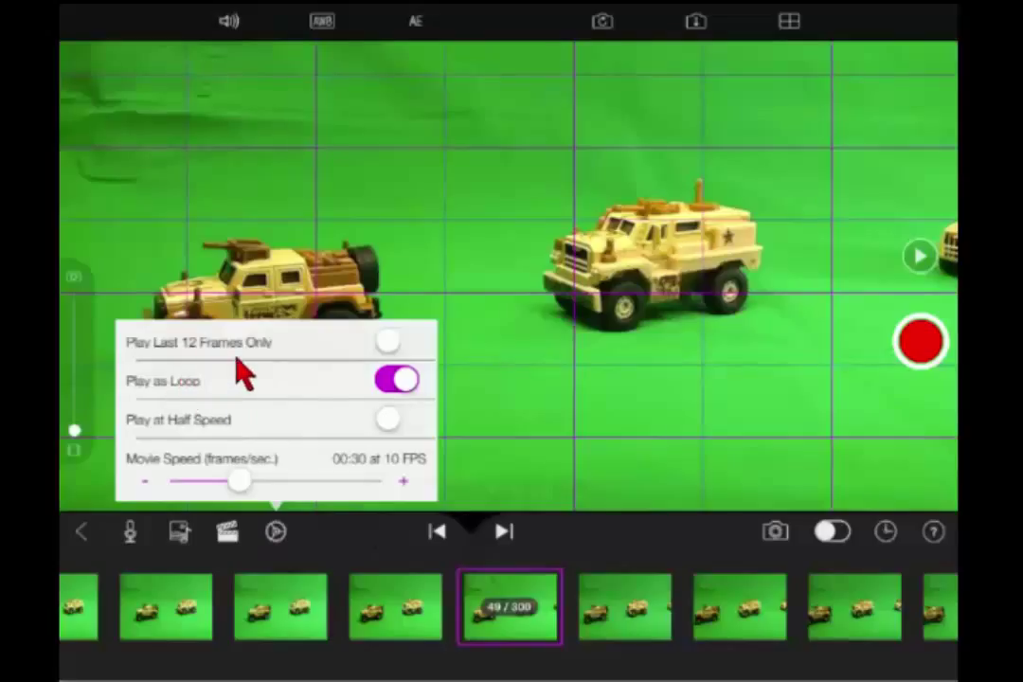
mouse_move(275, 401)
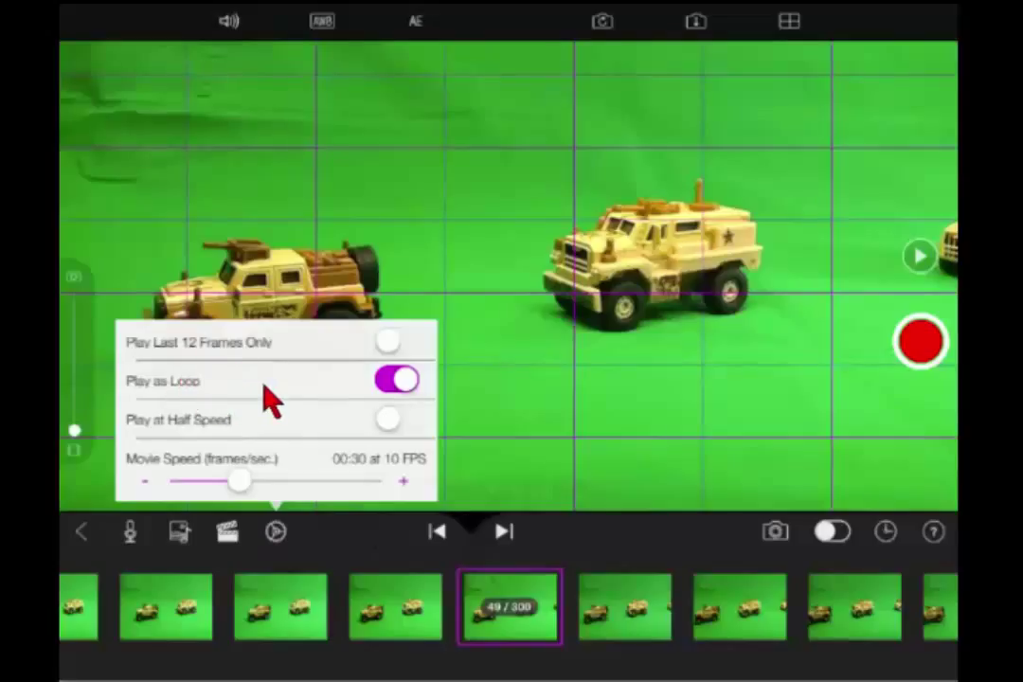
mouse_move(274, 431)
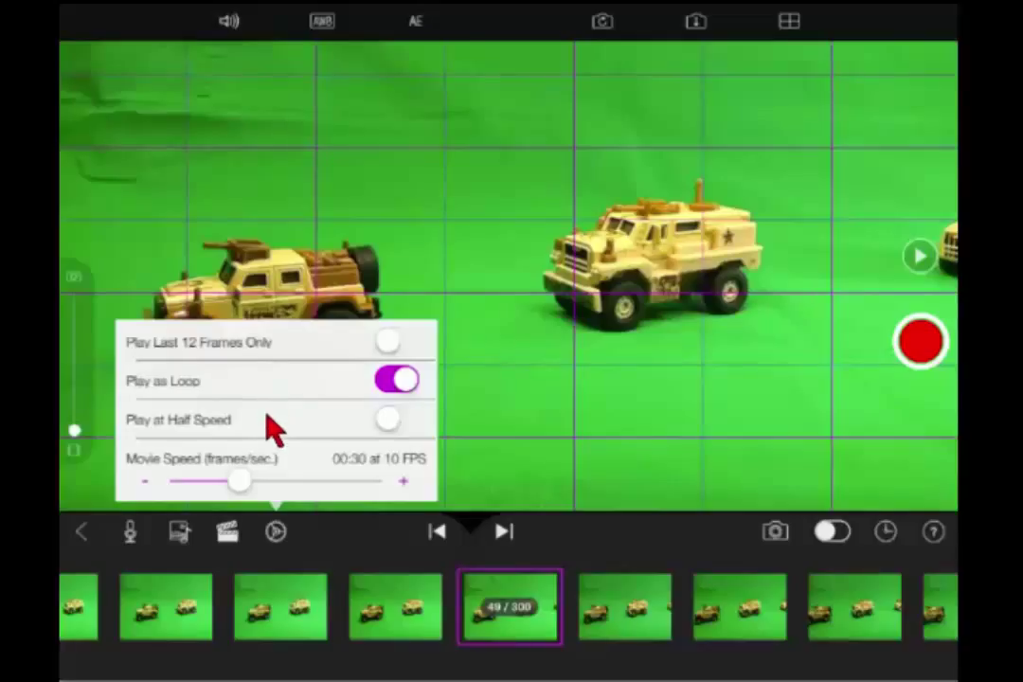
mouse_move(413, 436)
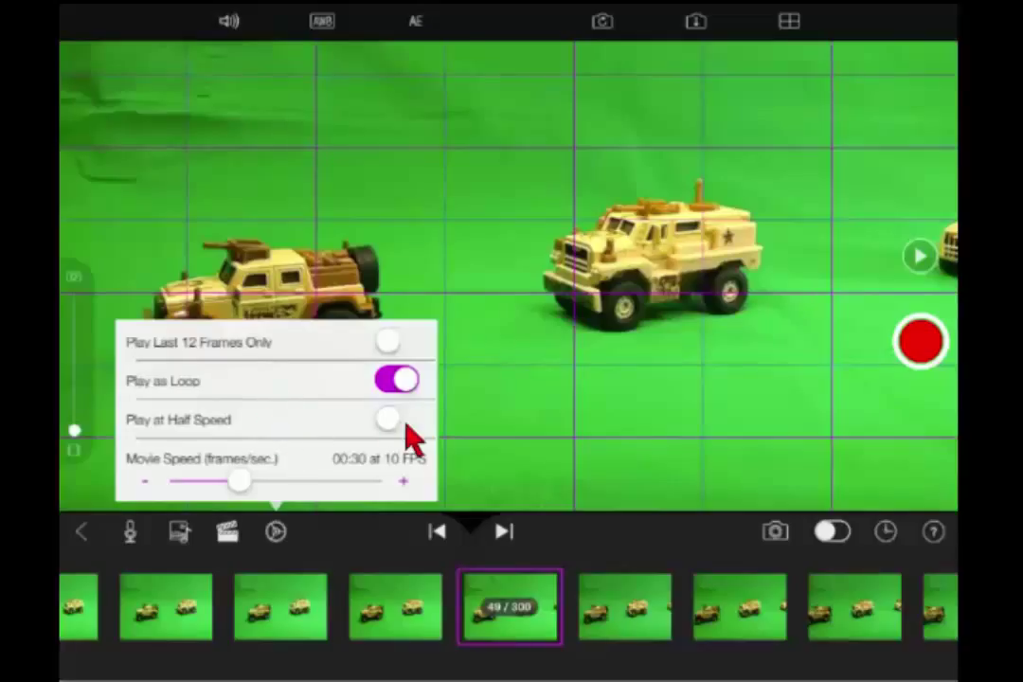
mouse_move(174, 489)
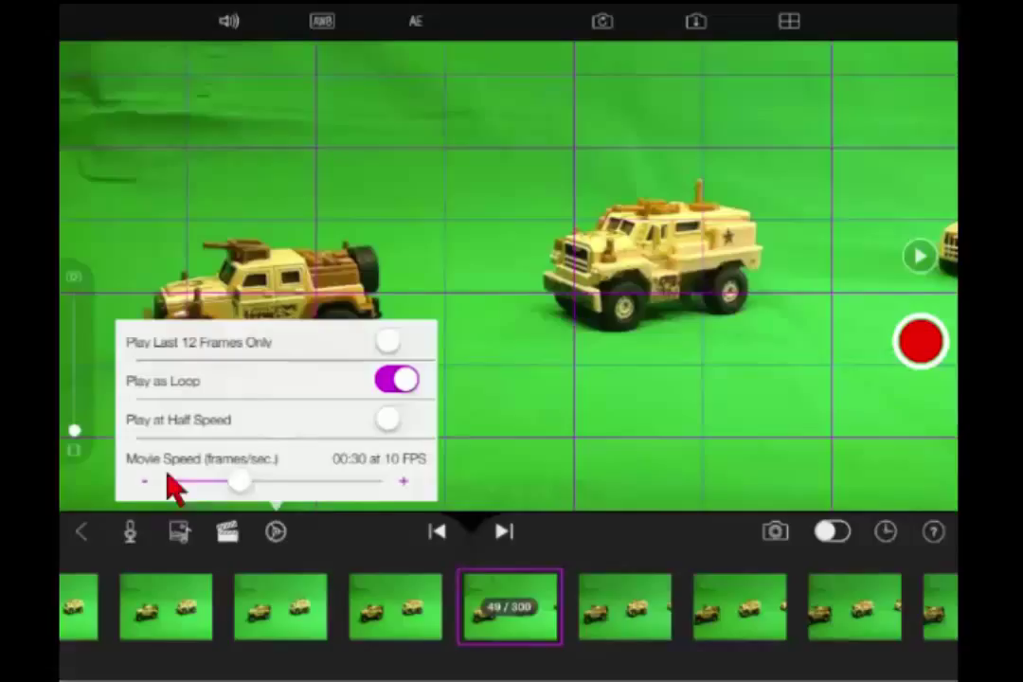
mouse_move(356, 496)
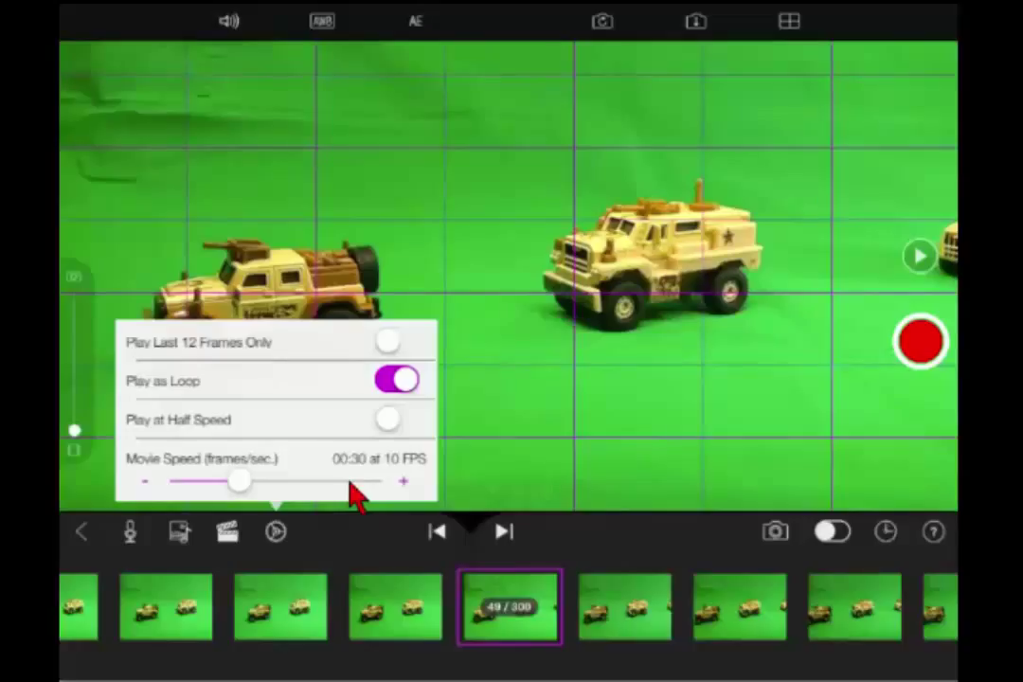
mouse_move(549, 38)
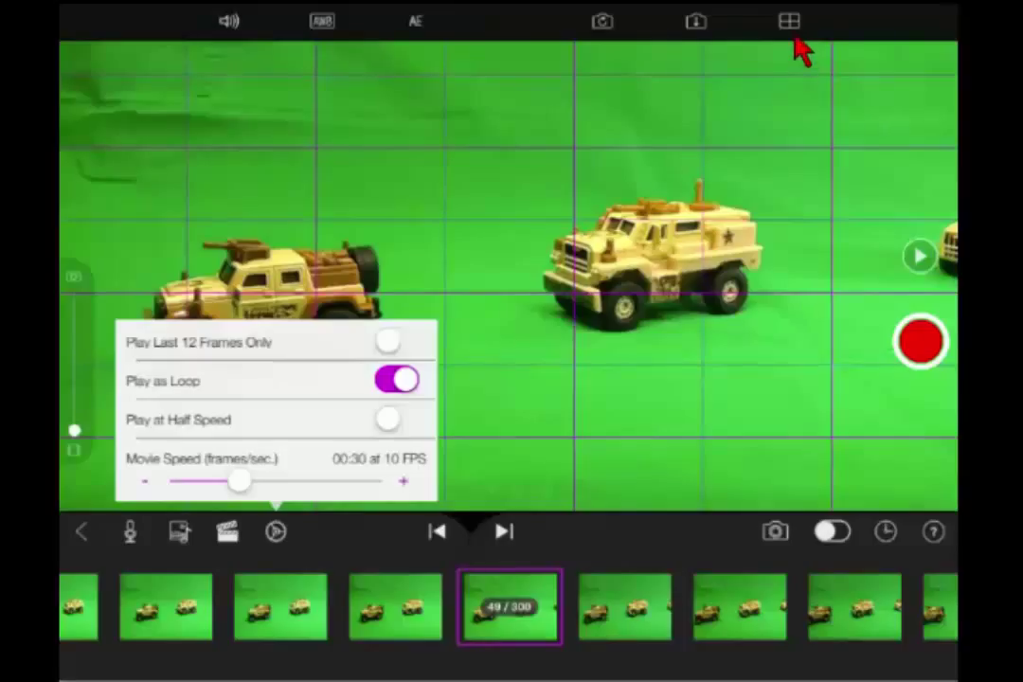
Hide the grid overlay on the camera view.
left_click(695, 21)
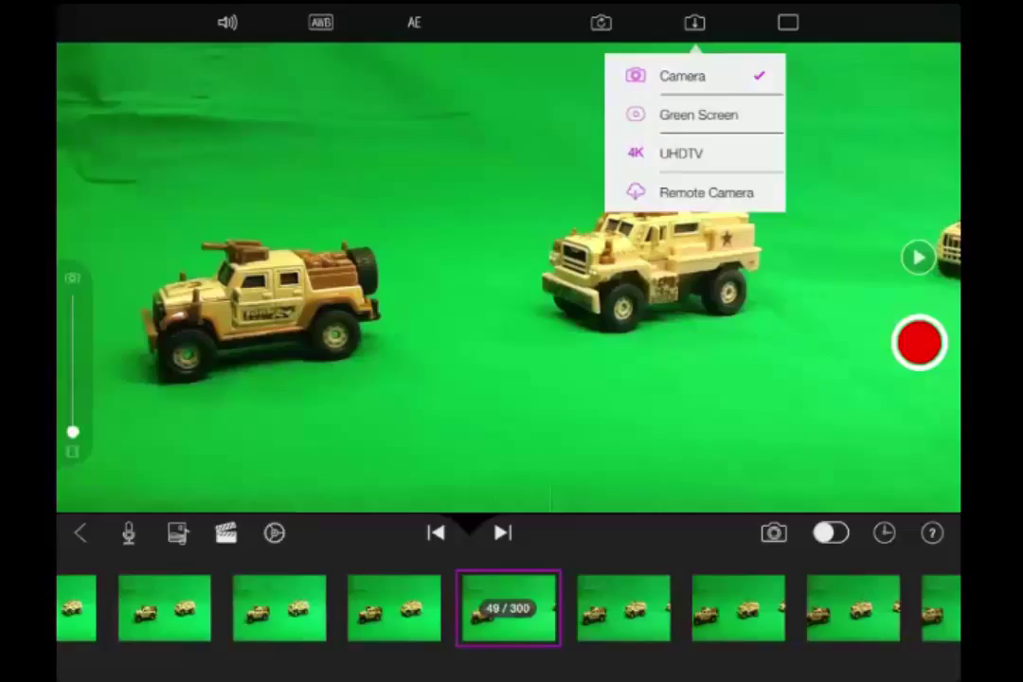
Turn the grid overlay back on over the truck scene.
left_click(788, 22)
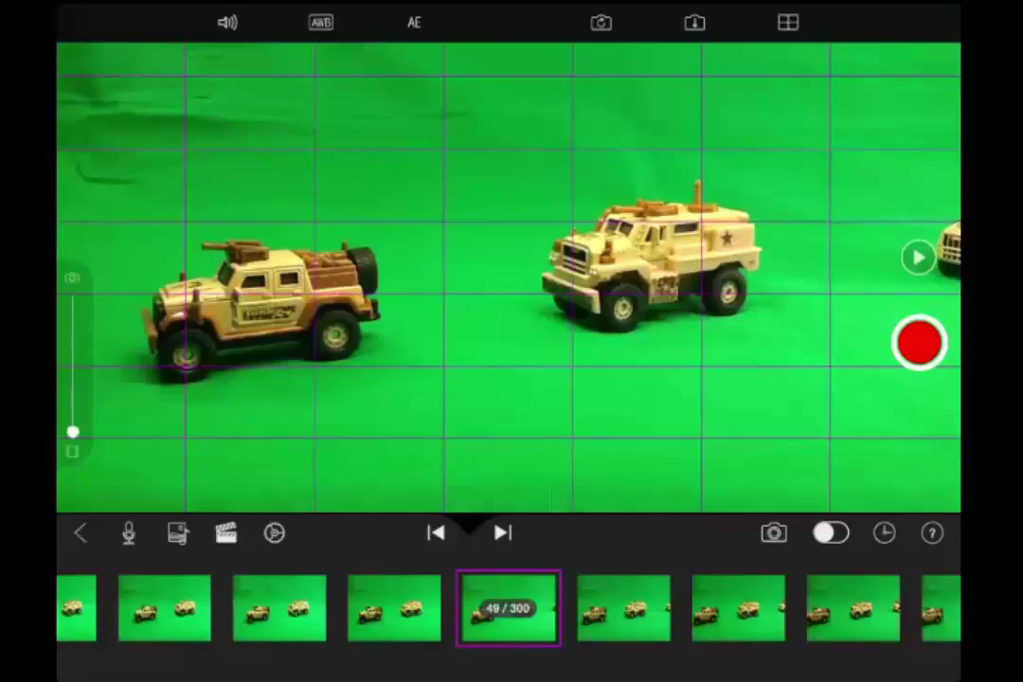
Review the movie's Theme settings, then its Outline details naming the movie 'minefield'.
left_click(225, 532)
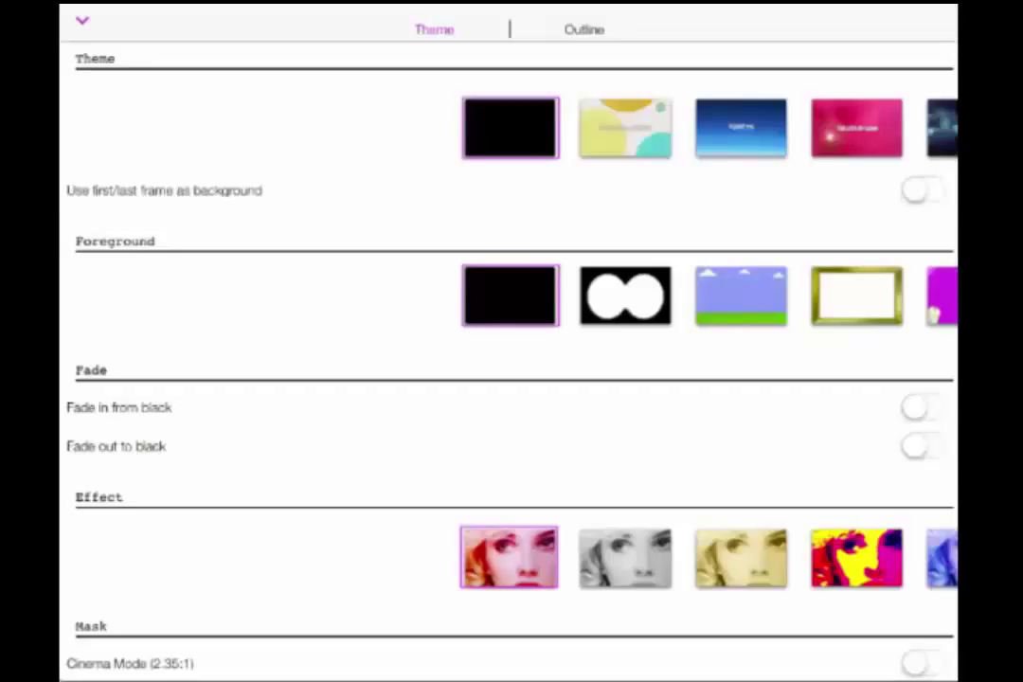
mouse_move(637, 92)
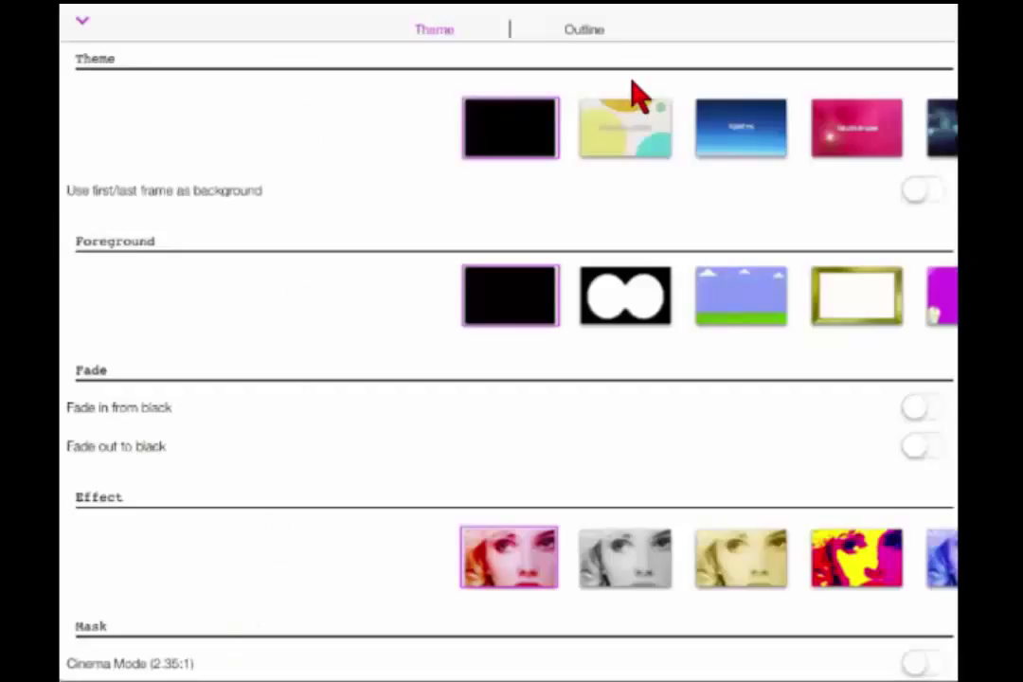
mouse_move(621, 133)
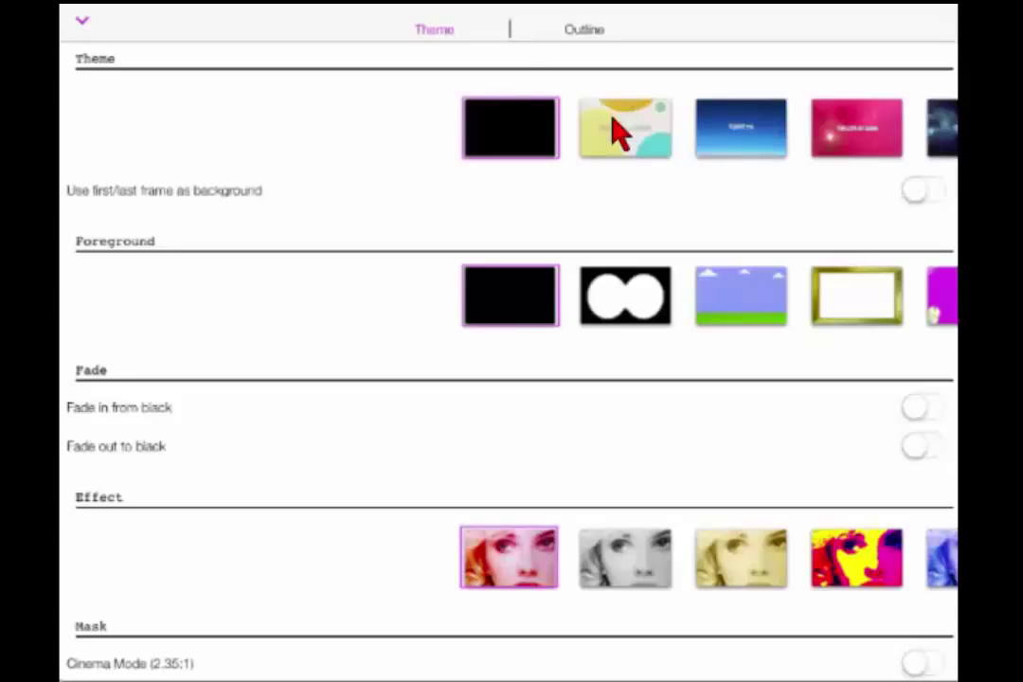
mouse_move(767, 147)
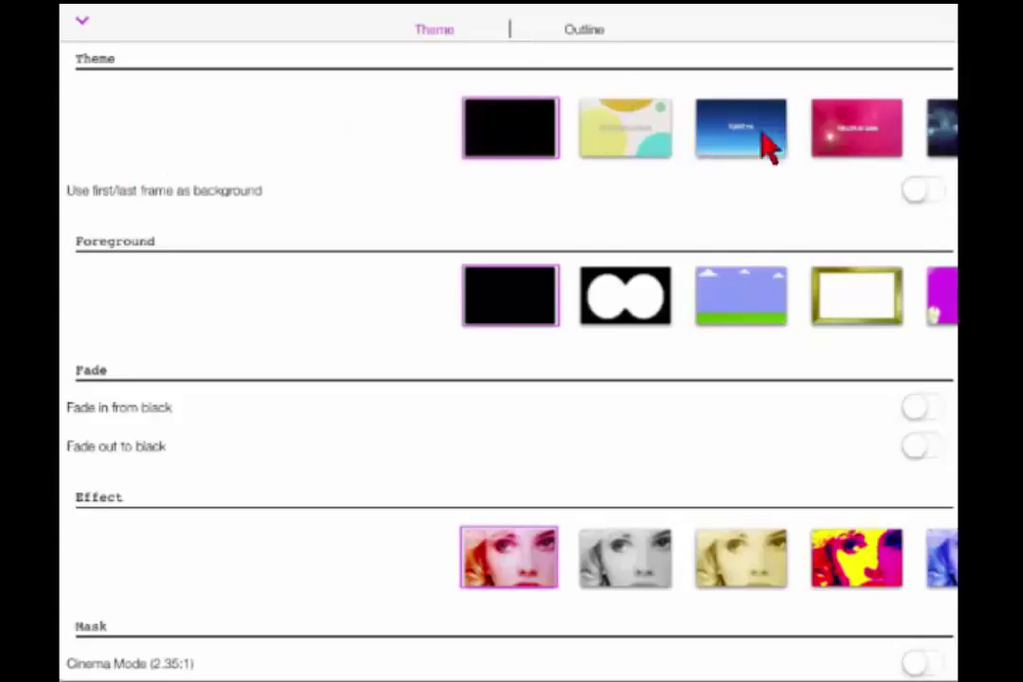
mouse_move(291, 303)
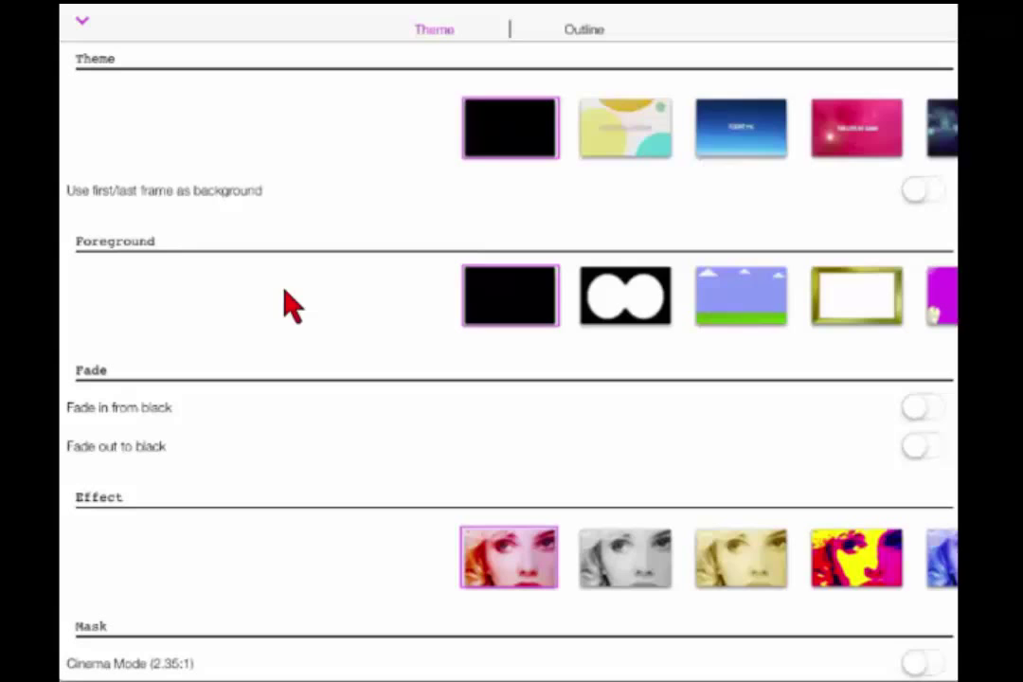
mouse_move(640, 292)
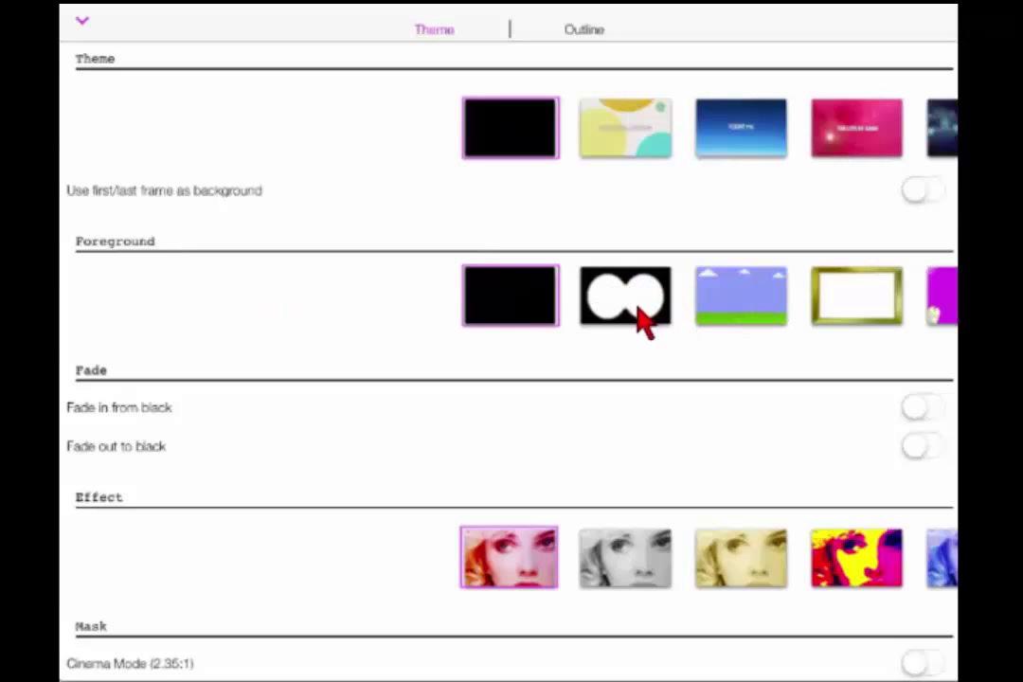
mouse_move(325, 455)
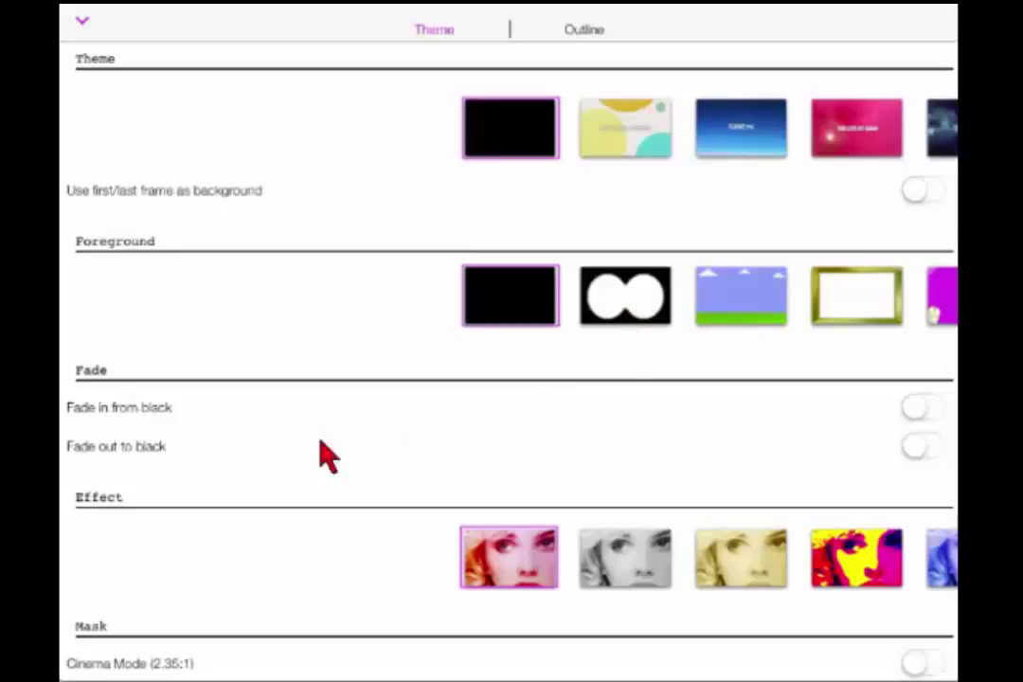
mouse_move(156, 469)
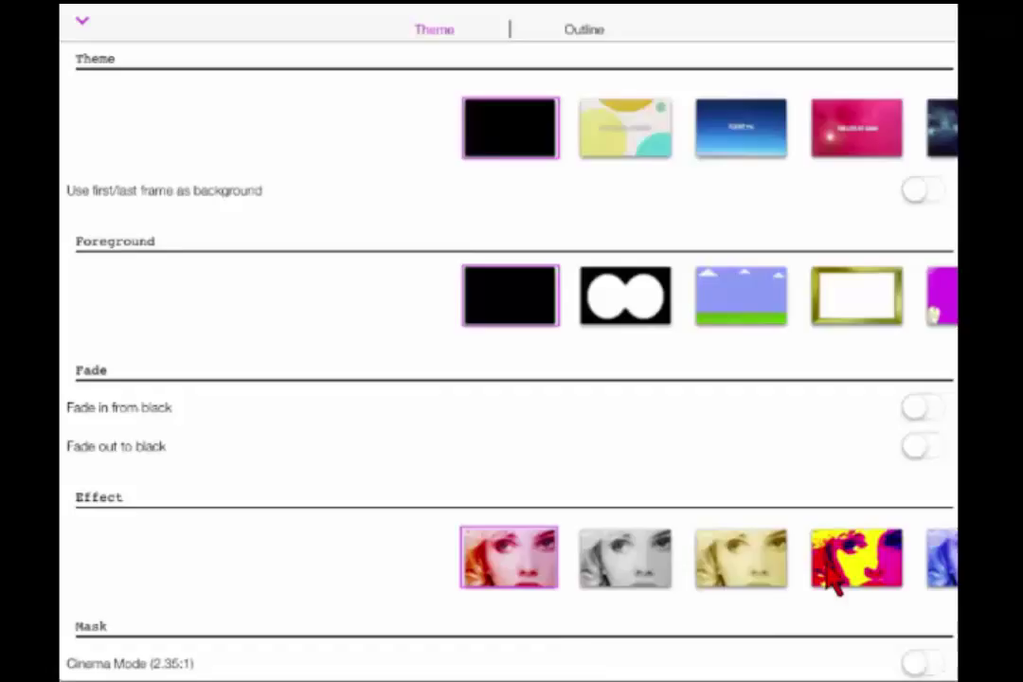
mouse_move(451, 659)
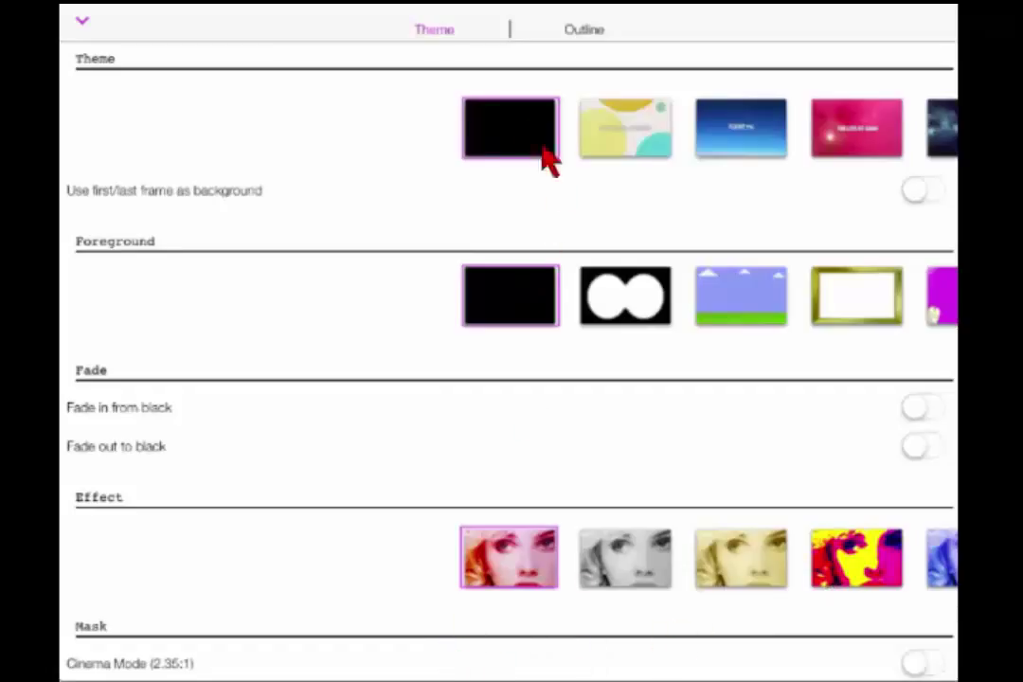
mouse_move(568, 42)
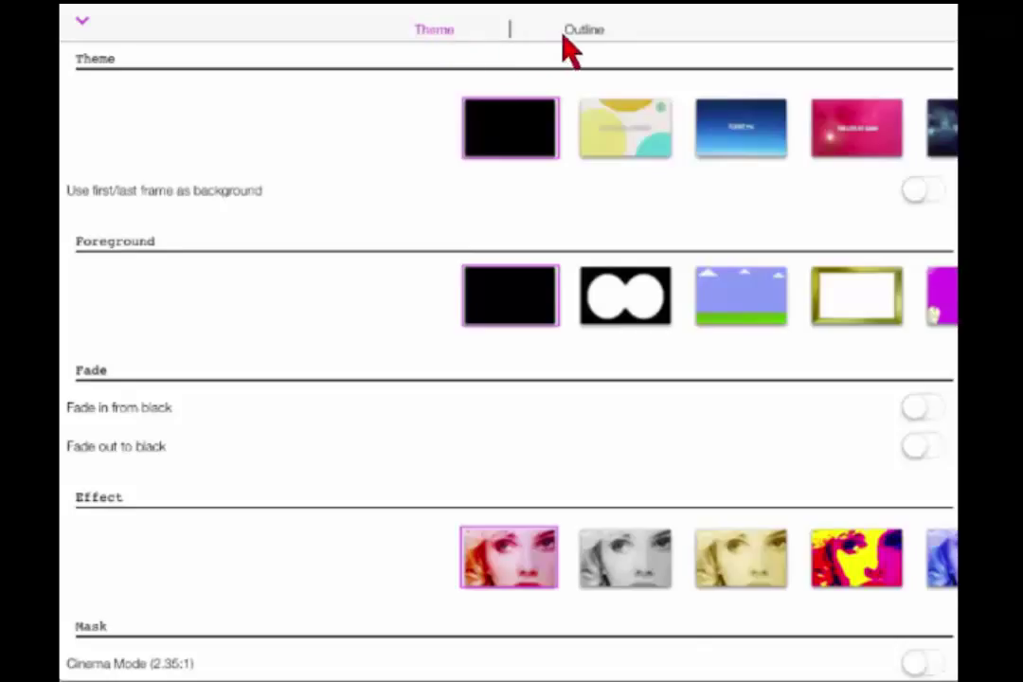
left_click(584, 30)
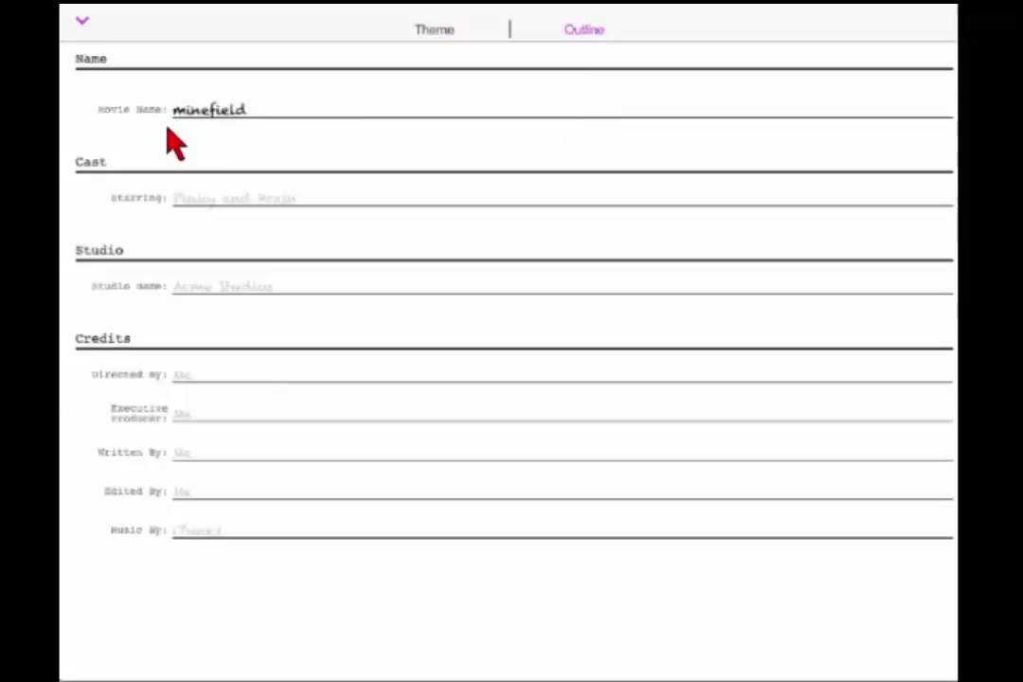
mouse_move(197, 229)
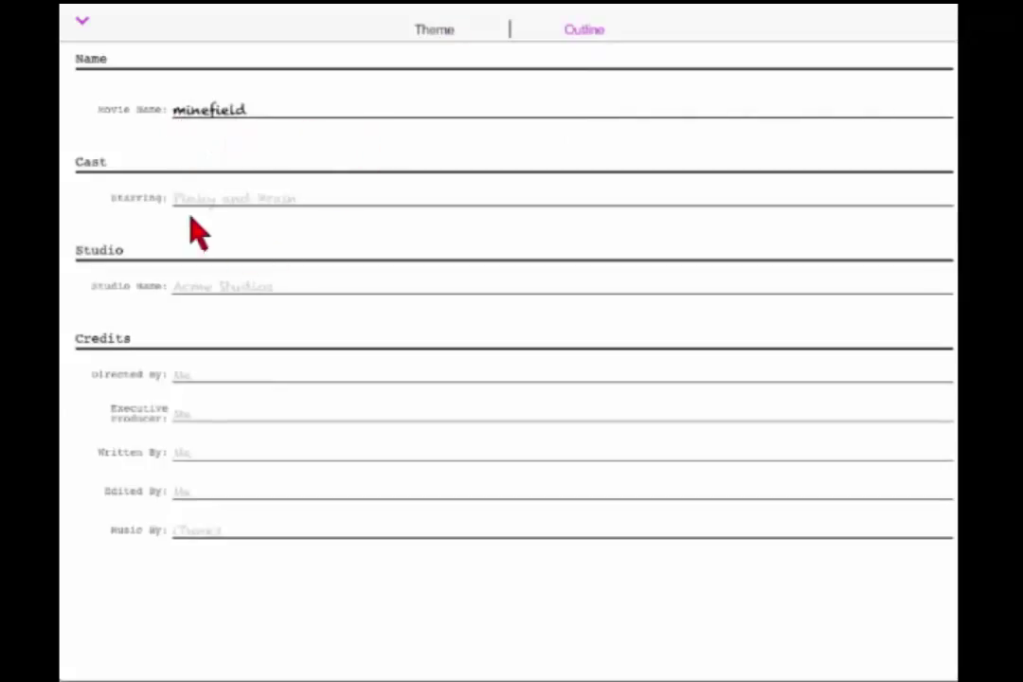
mouse_move(205, 421)
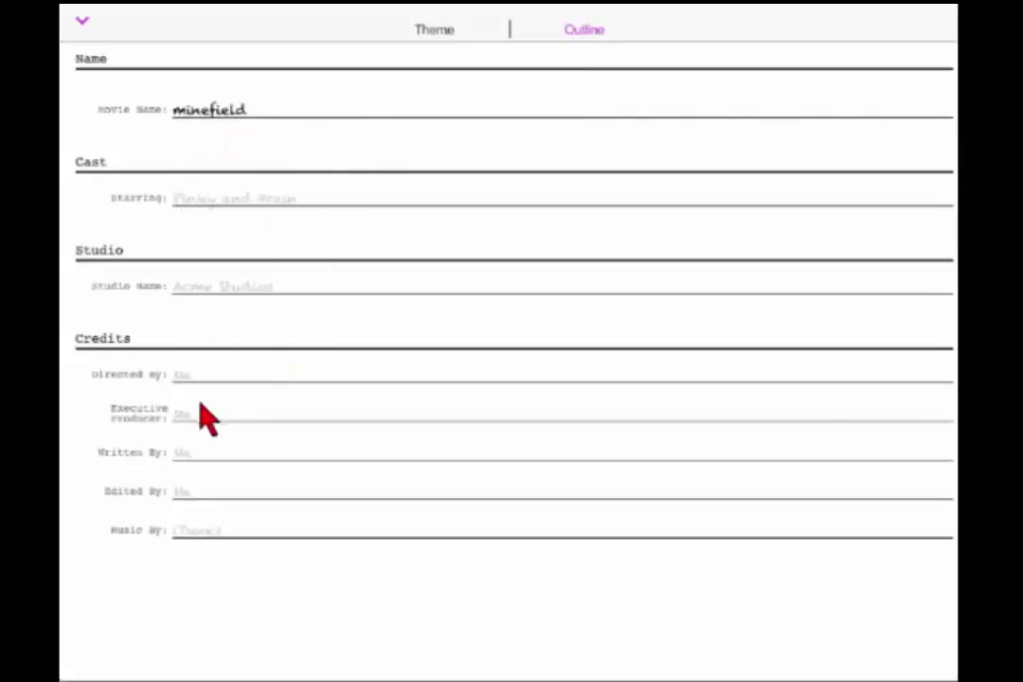
mouse_move(231, 568)
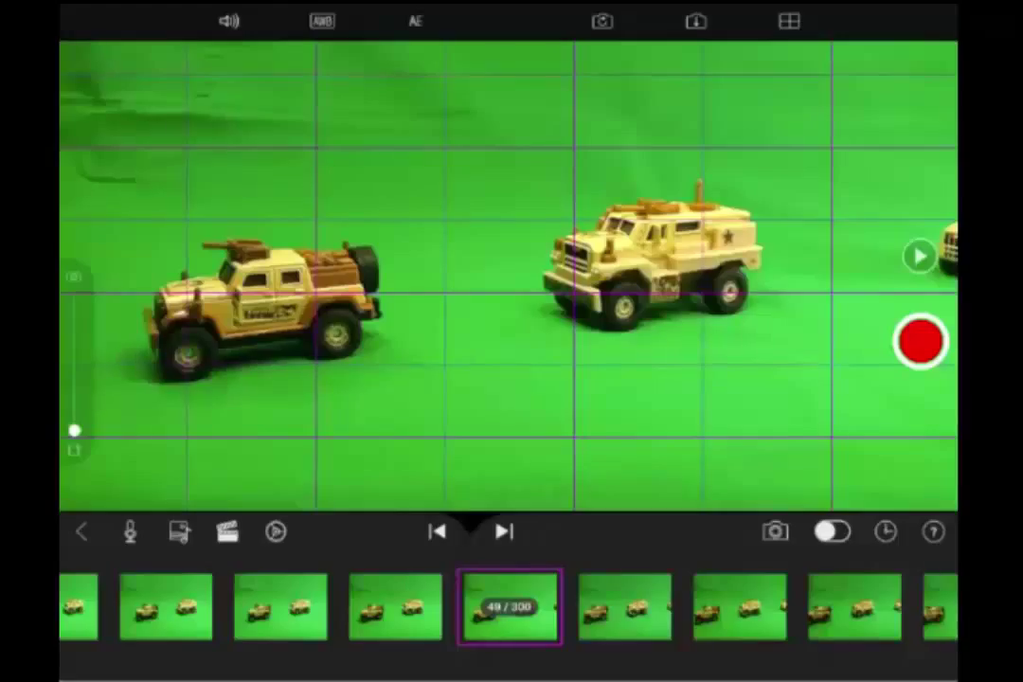
mouse_move(413, 369)
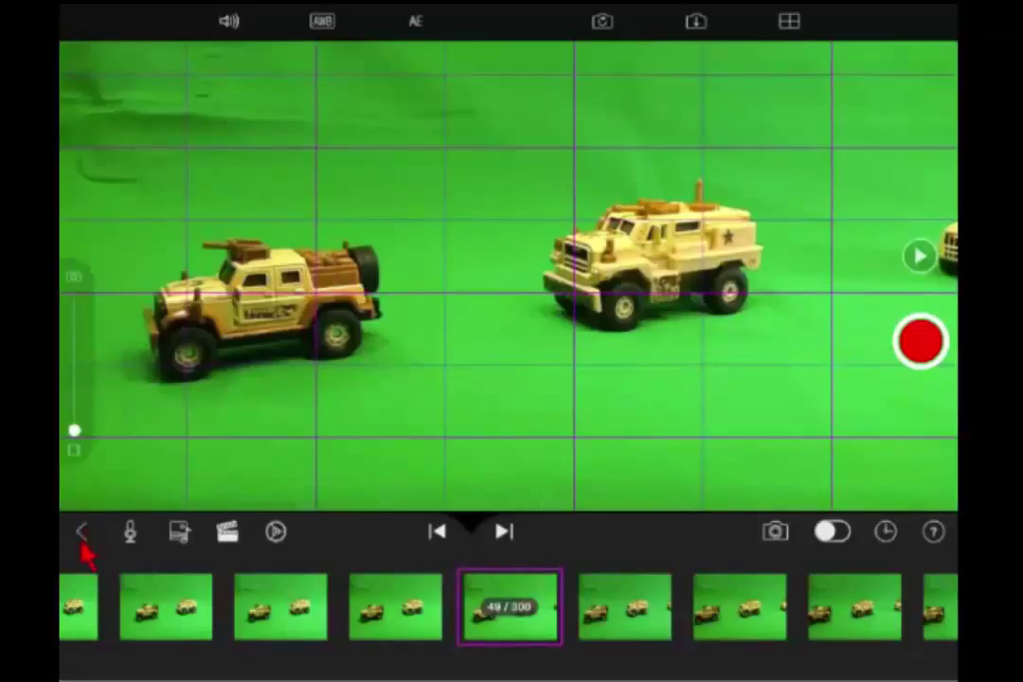
mouse_move(87, 564)
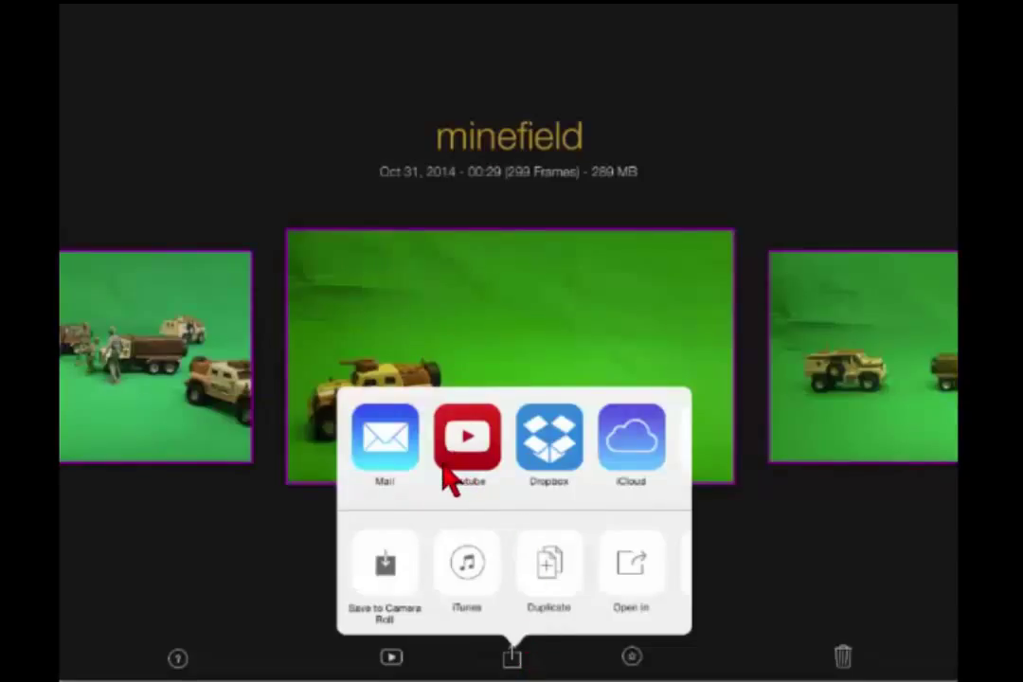
mouse_move(578, 511)
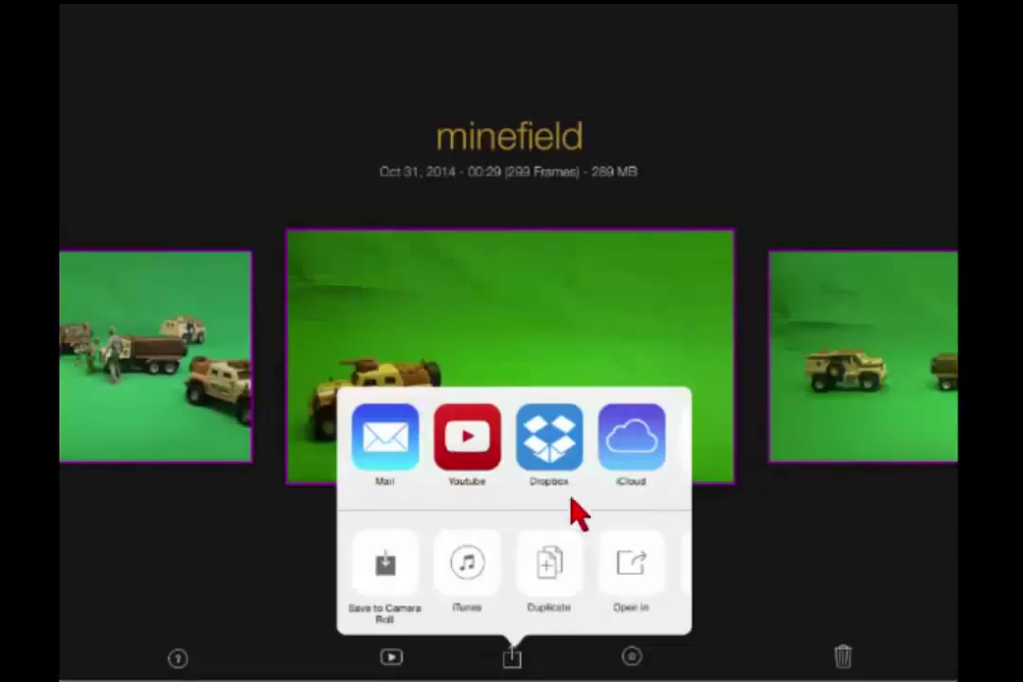